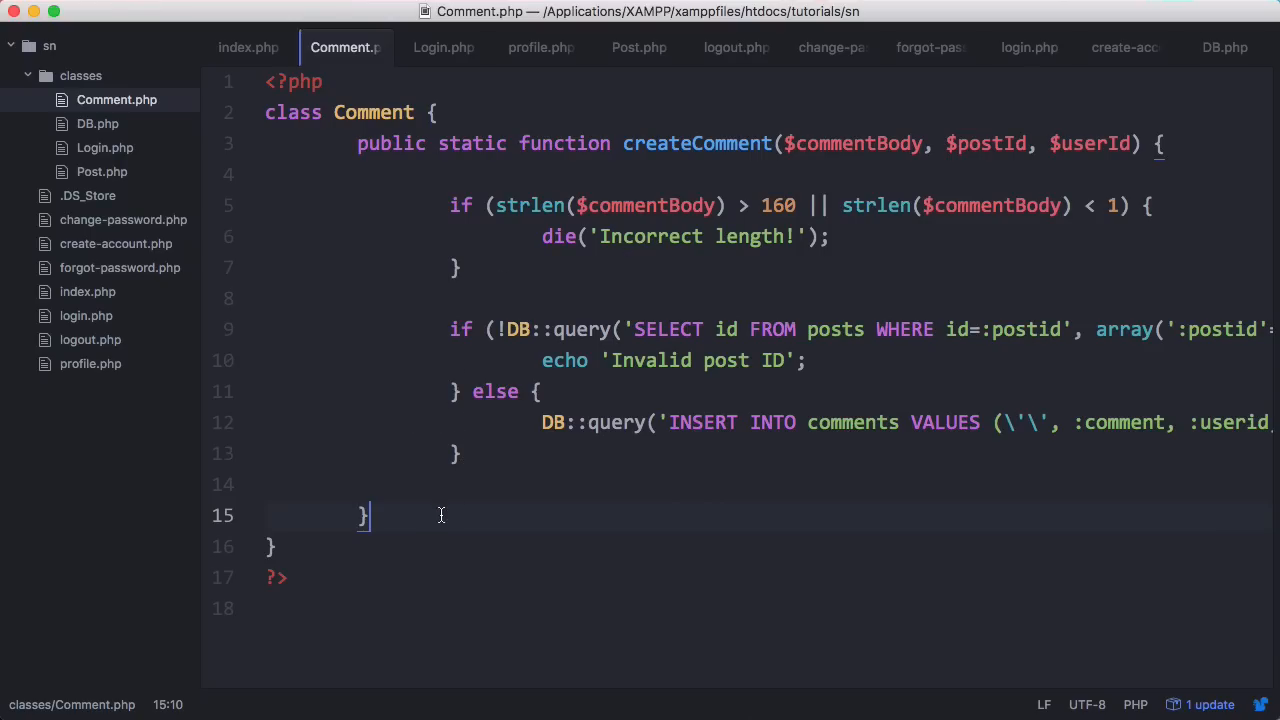
Step: Add an empty public static function displayComments($postId) below createComment in the Comment class
key("enter")
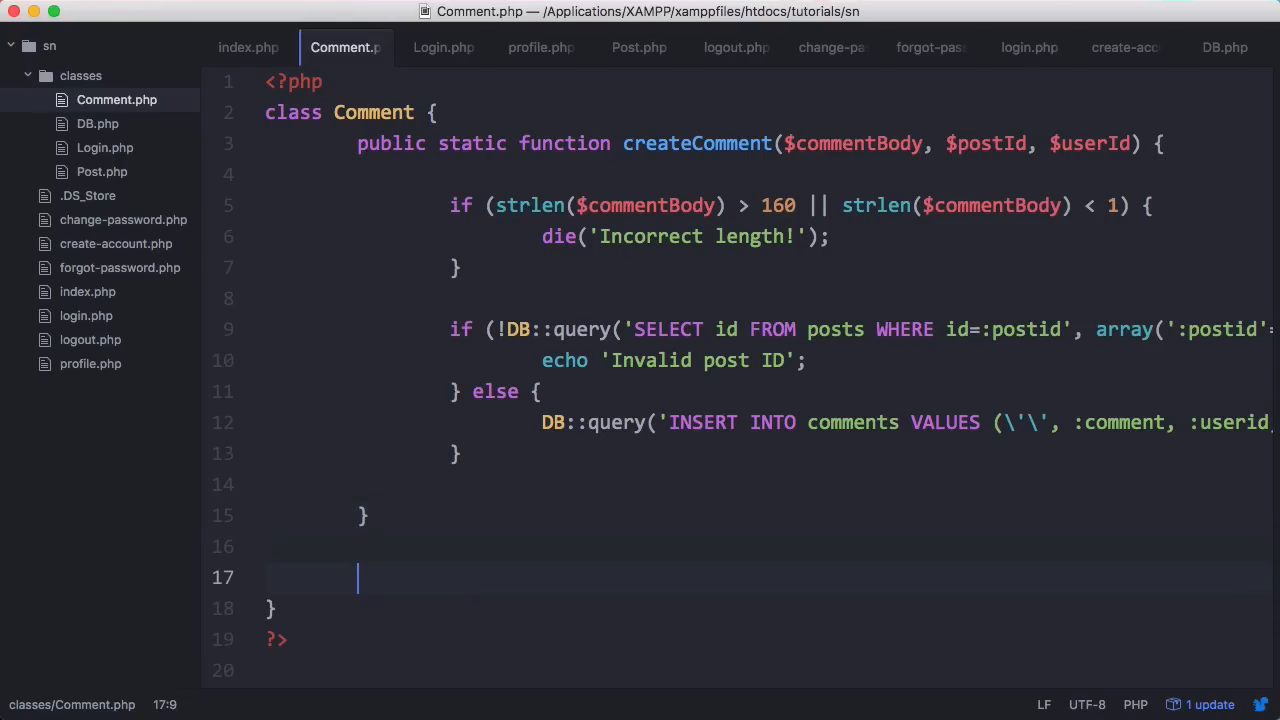
type("public static function displatComments() {")
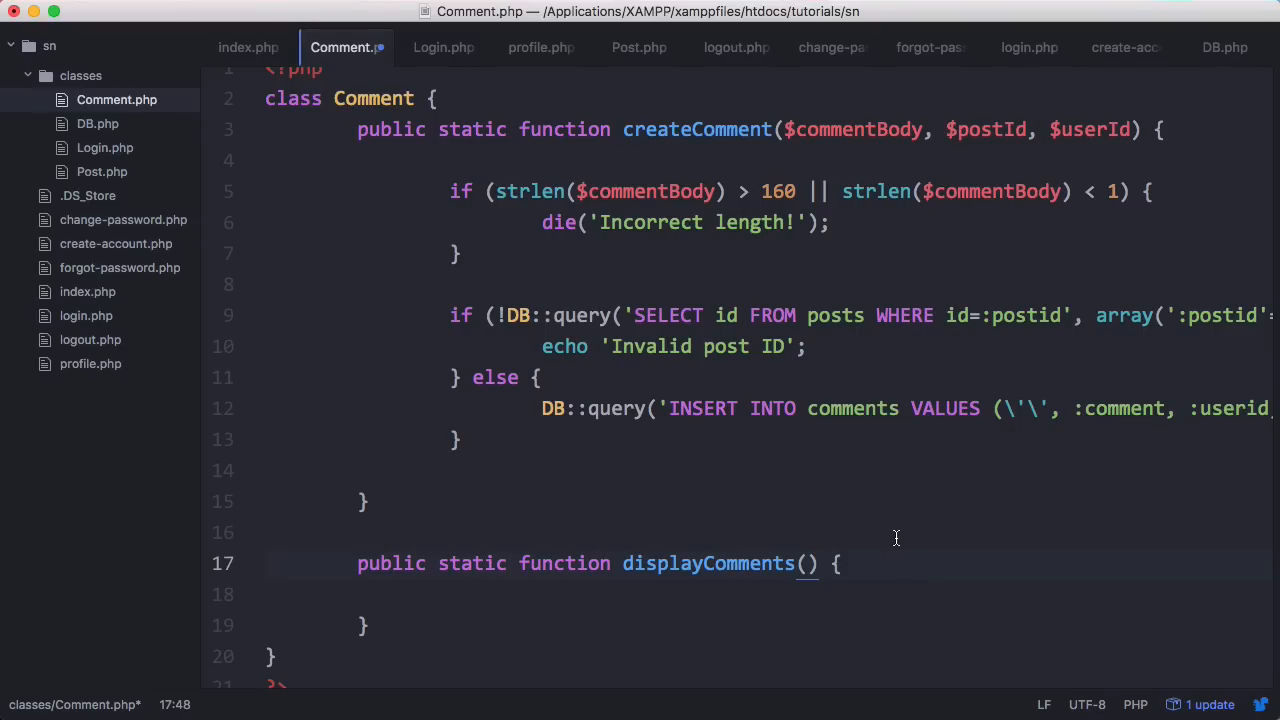
type("$pos")
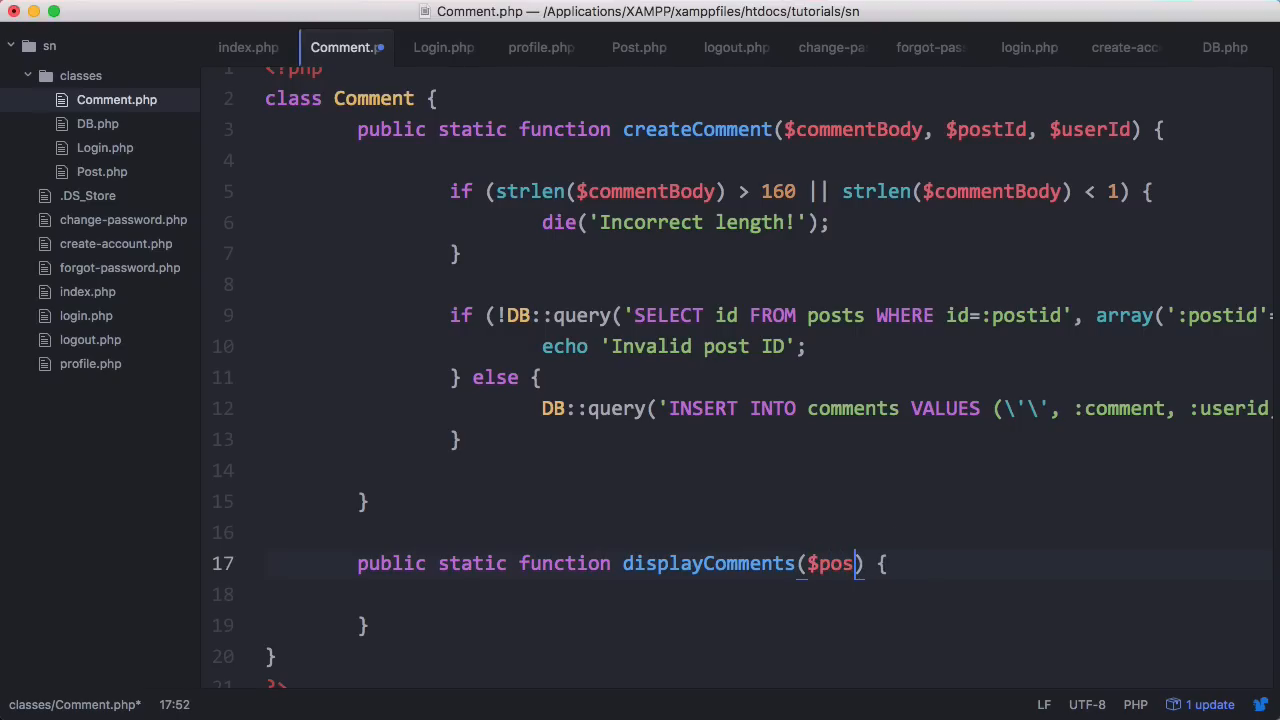
type("tId")
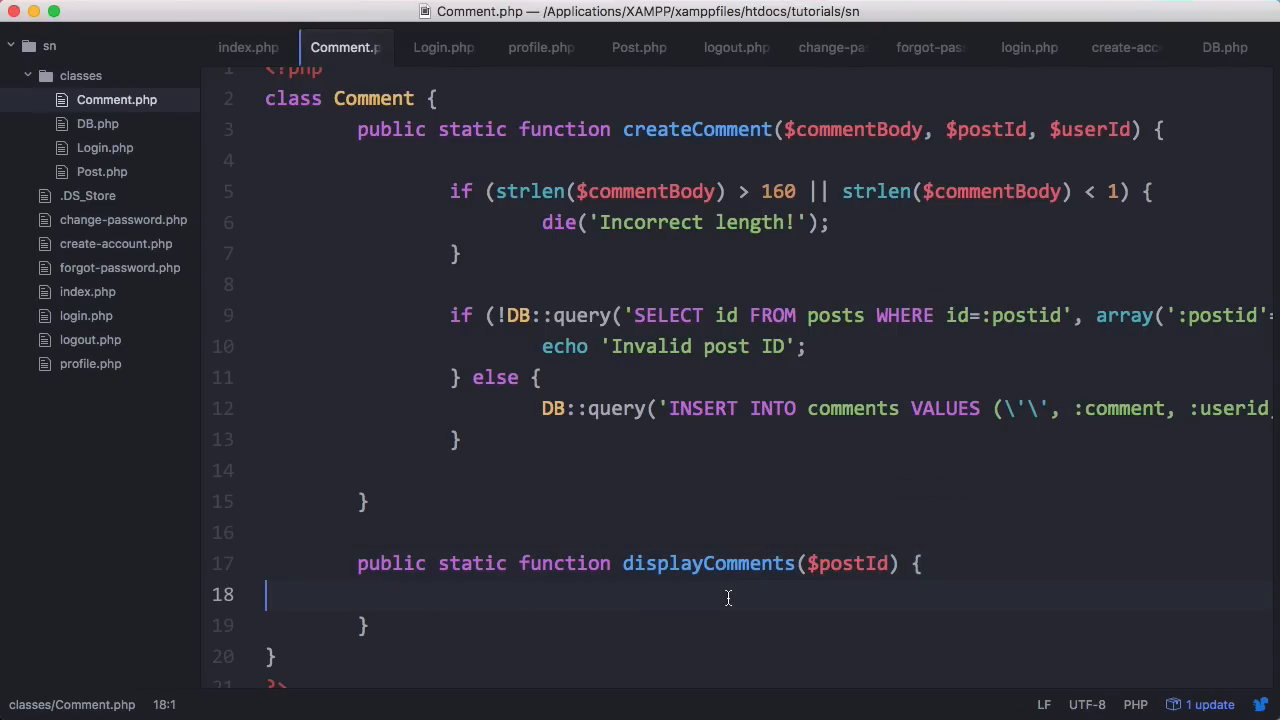
Step: Check displayPosts in Post.php for reference, then return to Comment.php
left_click(640, 48)
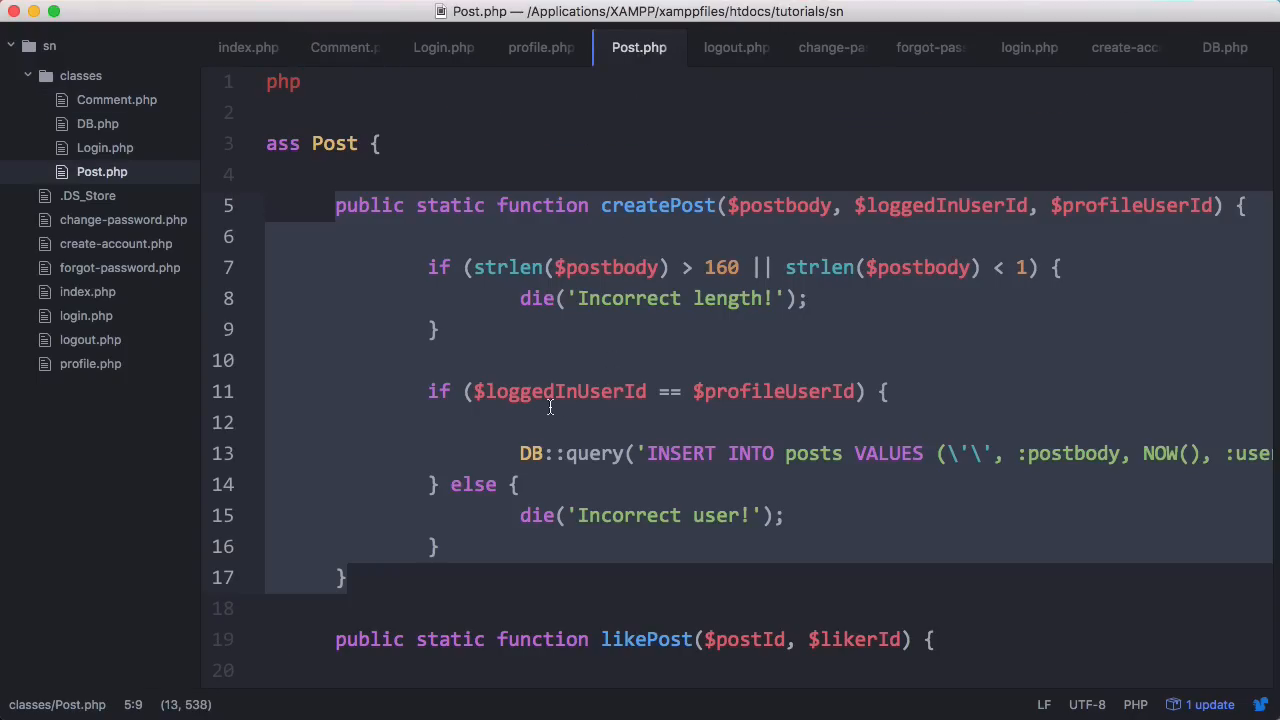
scroll("down", 3)
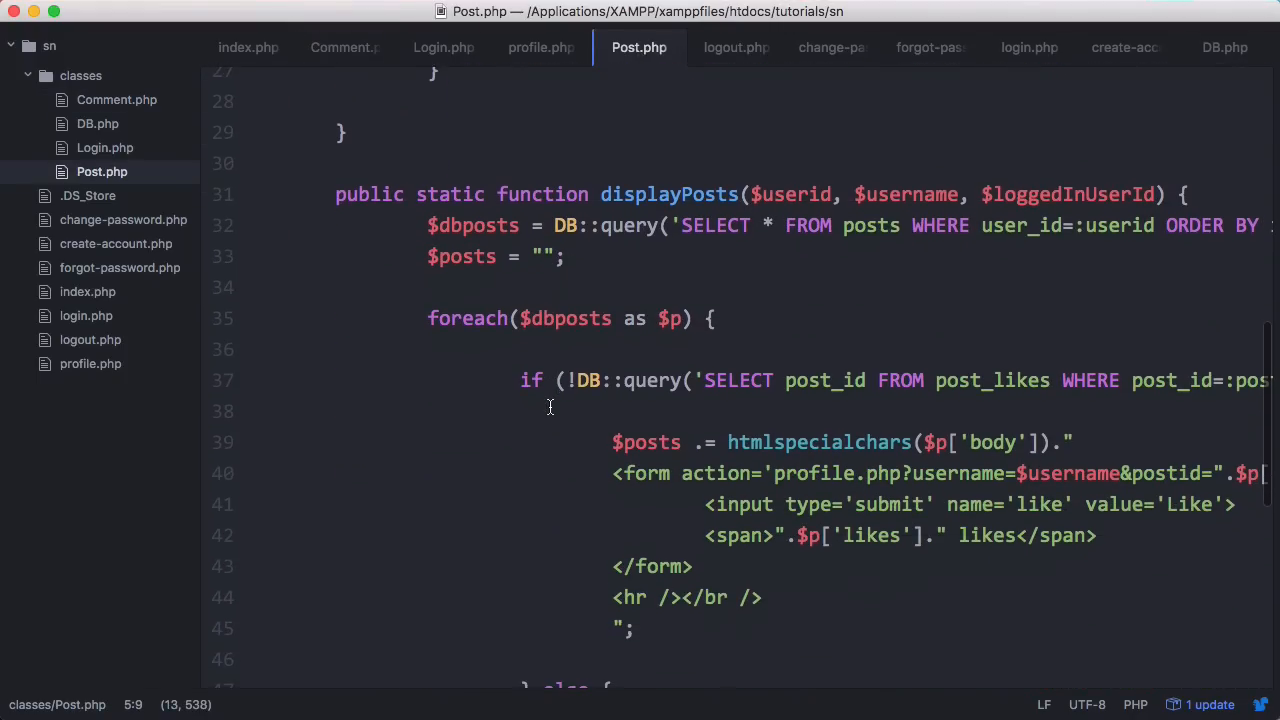
left_click(344, 48)
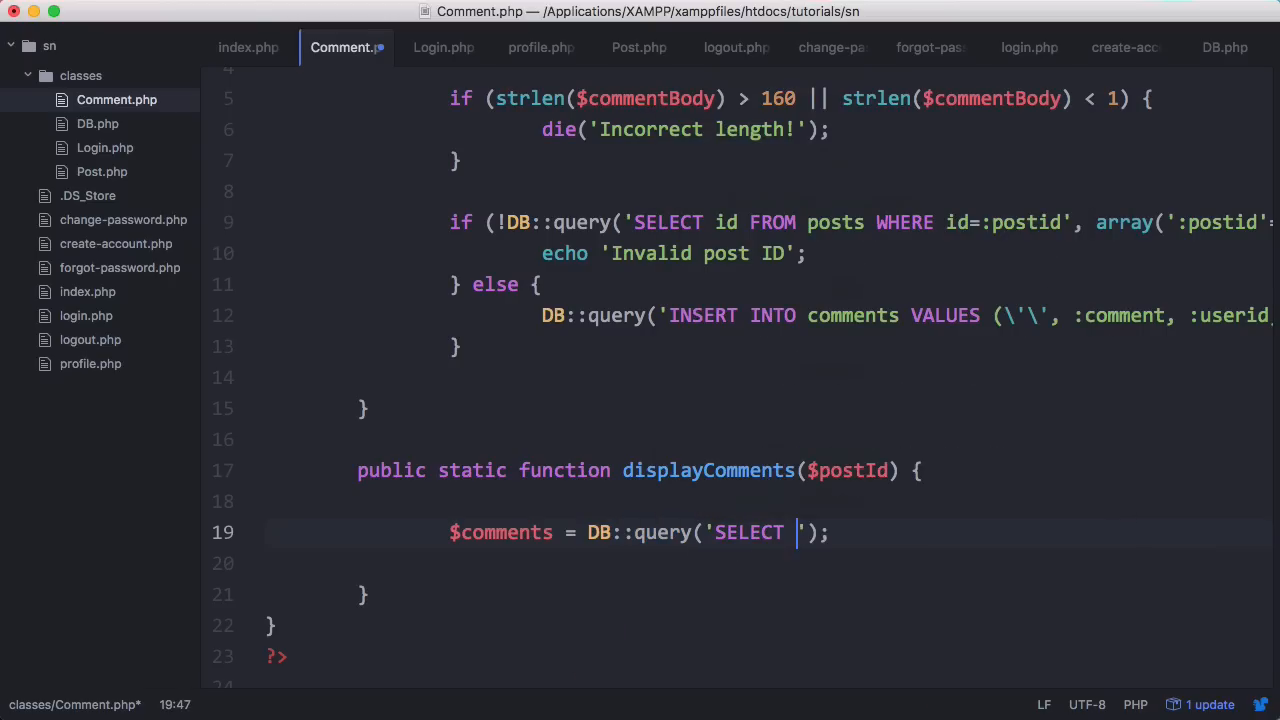
Step: Query SELECT * FROM comments WHERE post_id=:postid into $comments and print_r the result
type("* FROM comments WHERE post_id=:")
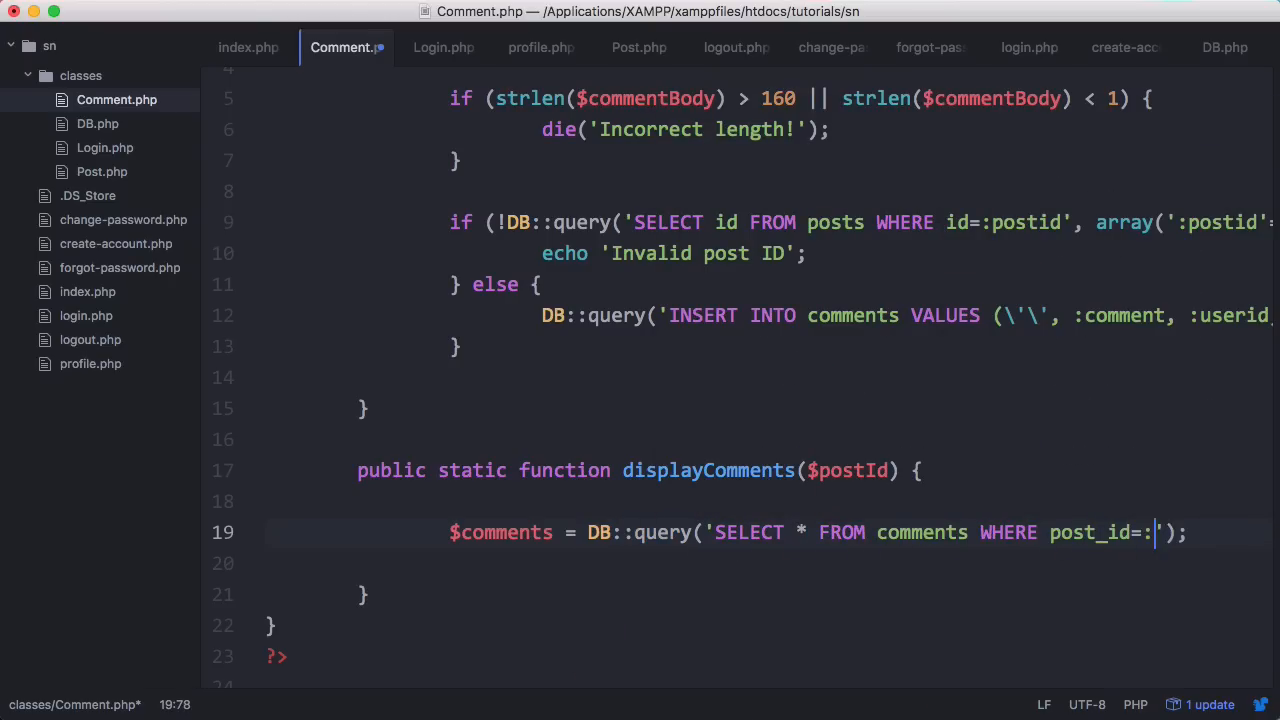
type("', array('")
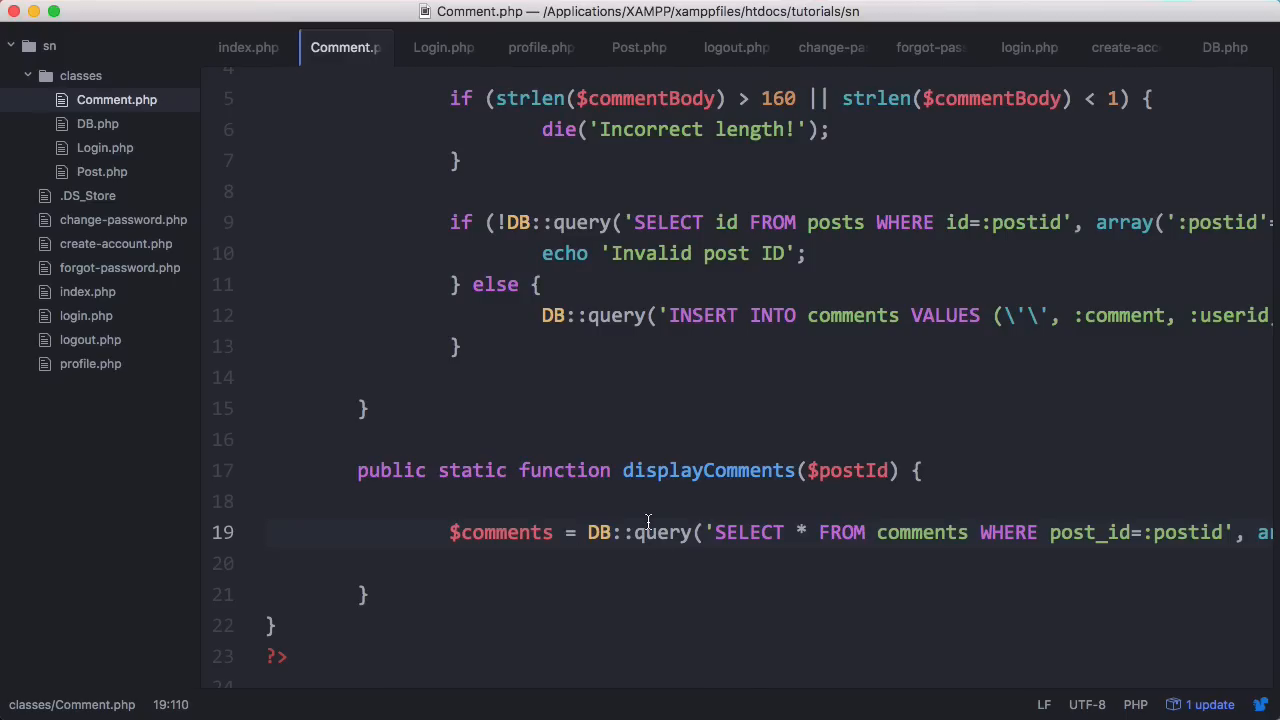
scroll("right", 3)
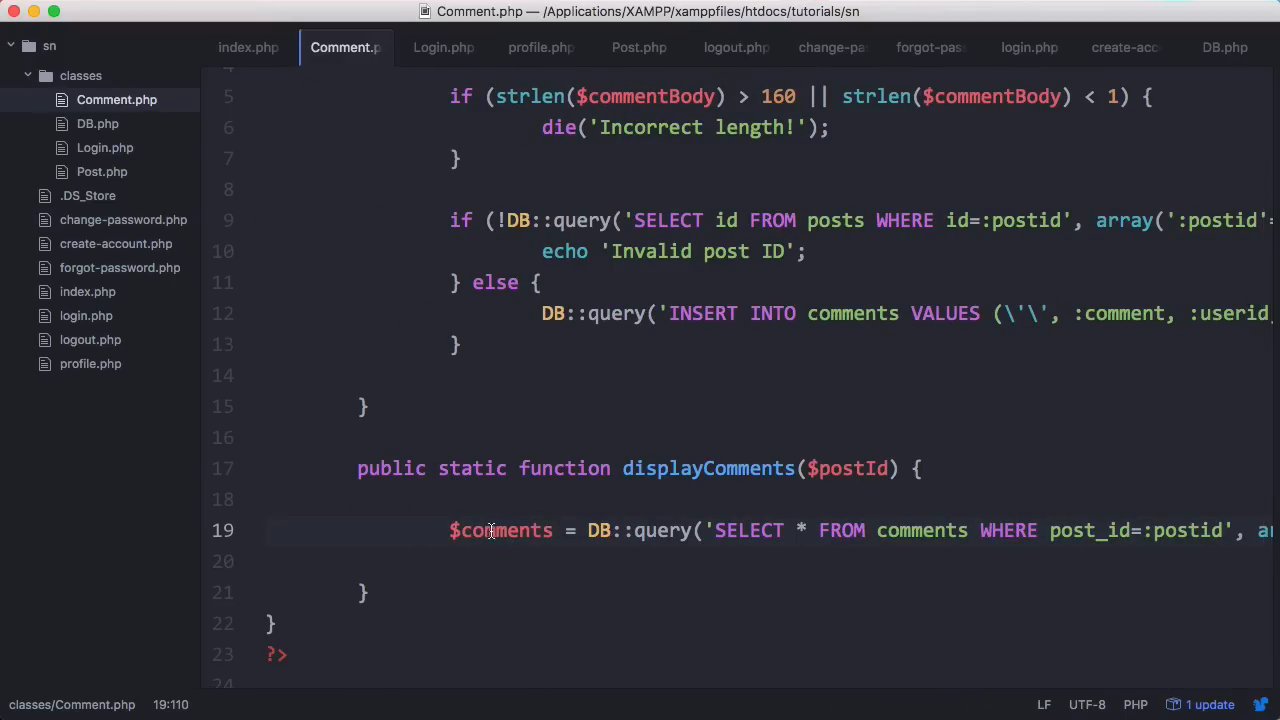
type("p")
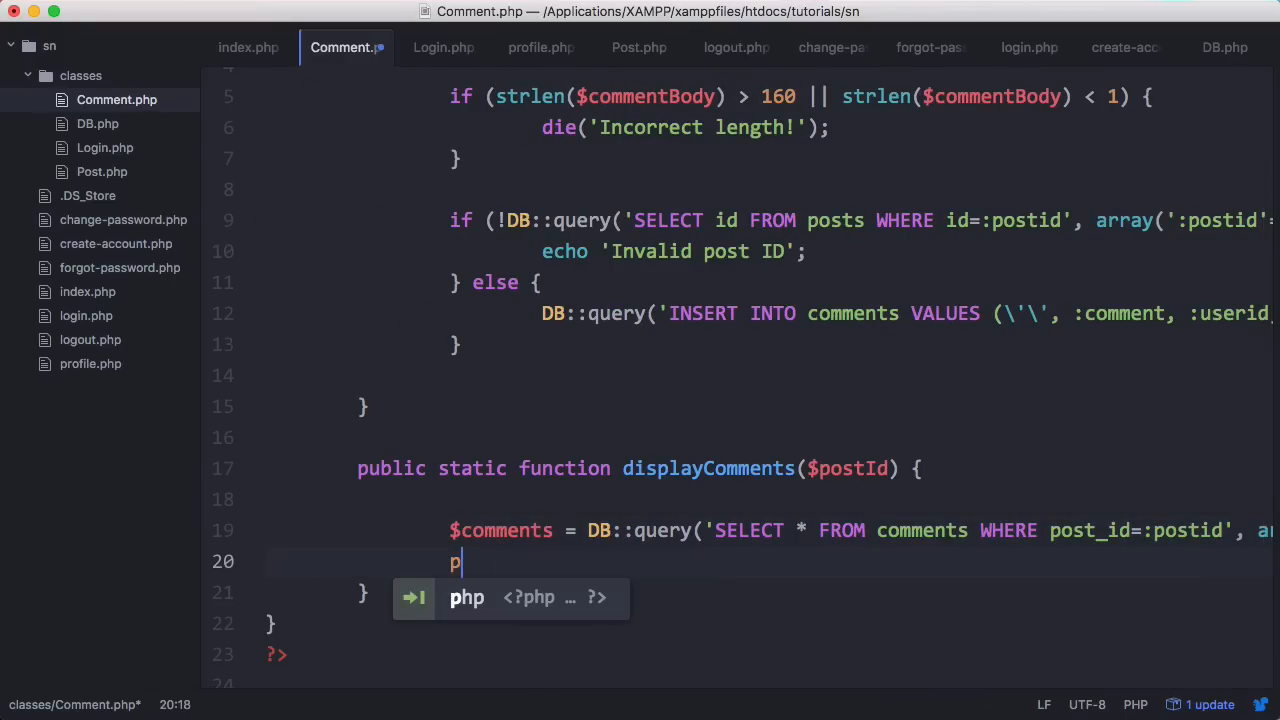
type("rint_r")
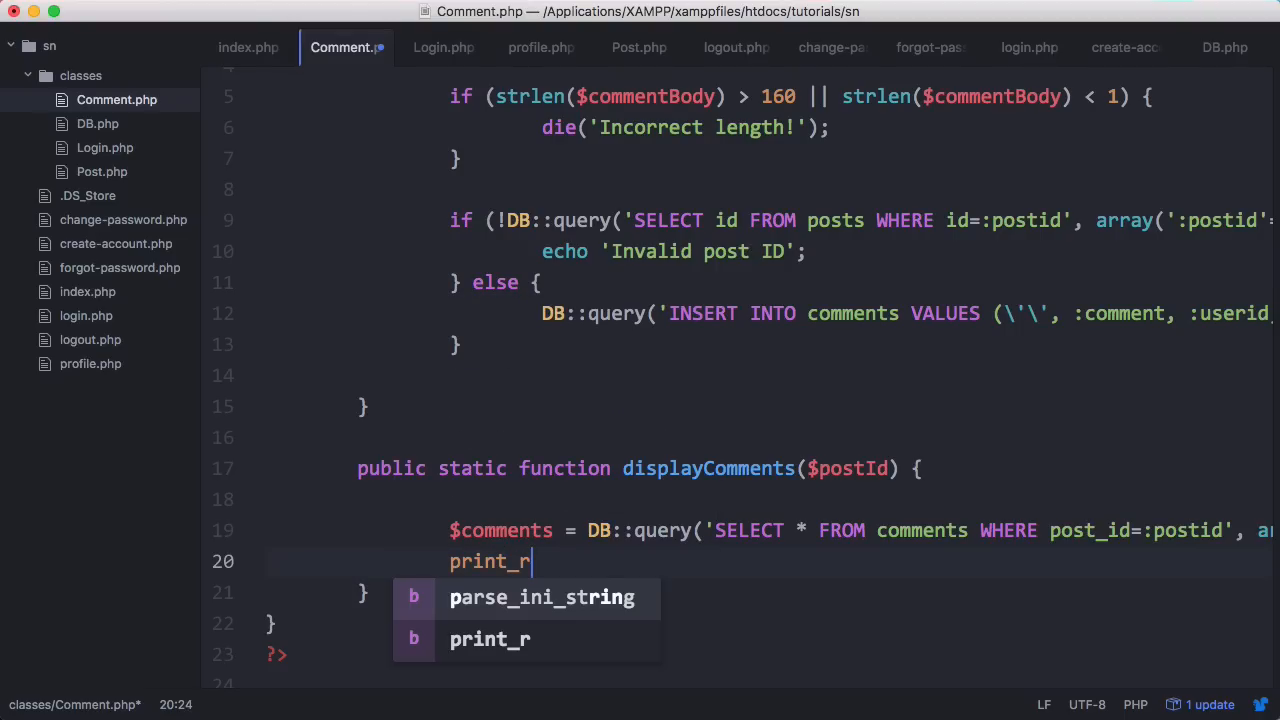
type("($comment);")
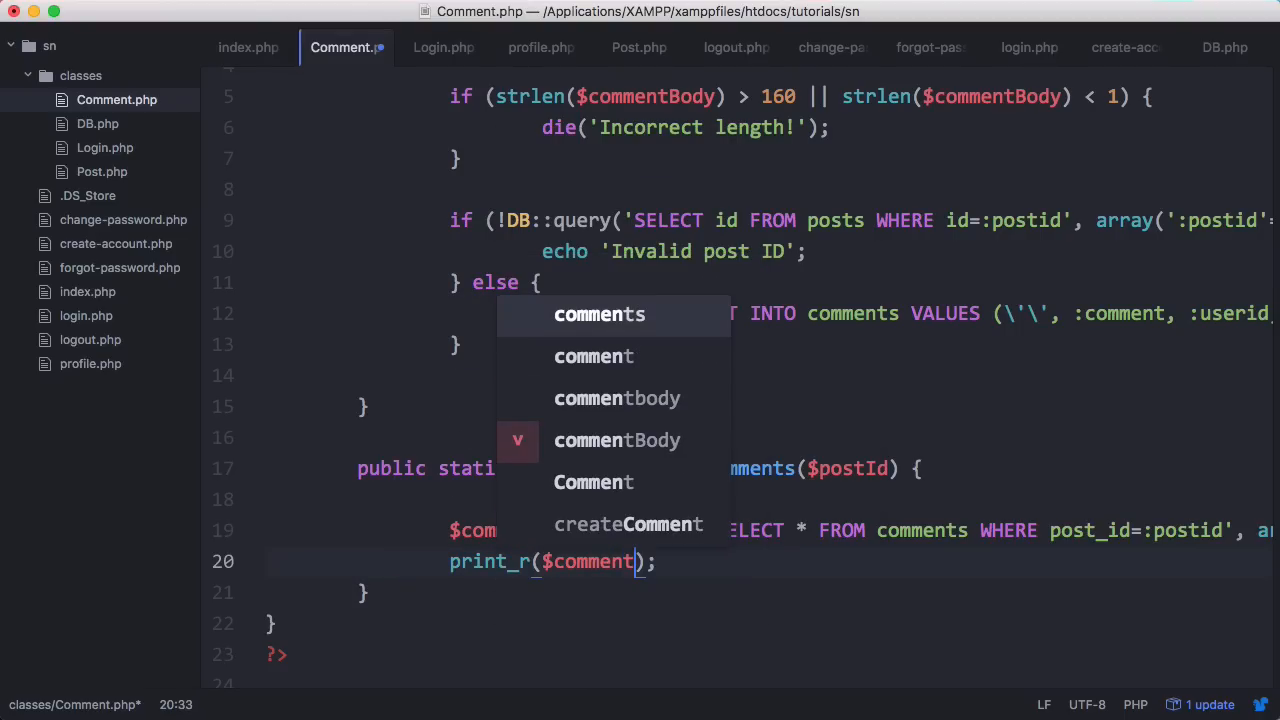
Step: In index.php, split the closing echo so the <hr /> sits in its own echo
left_click(248, 48)
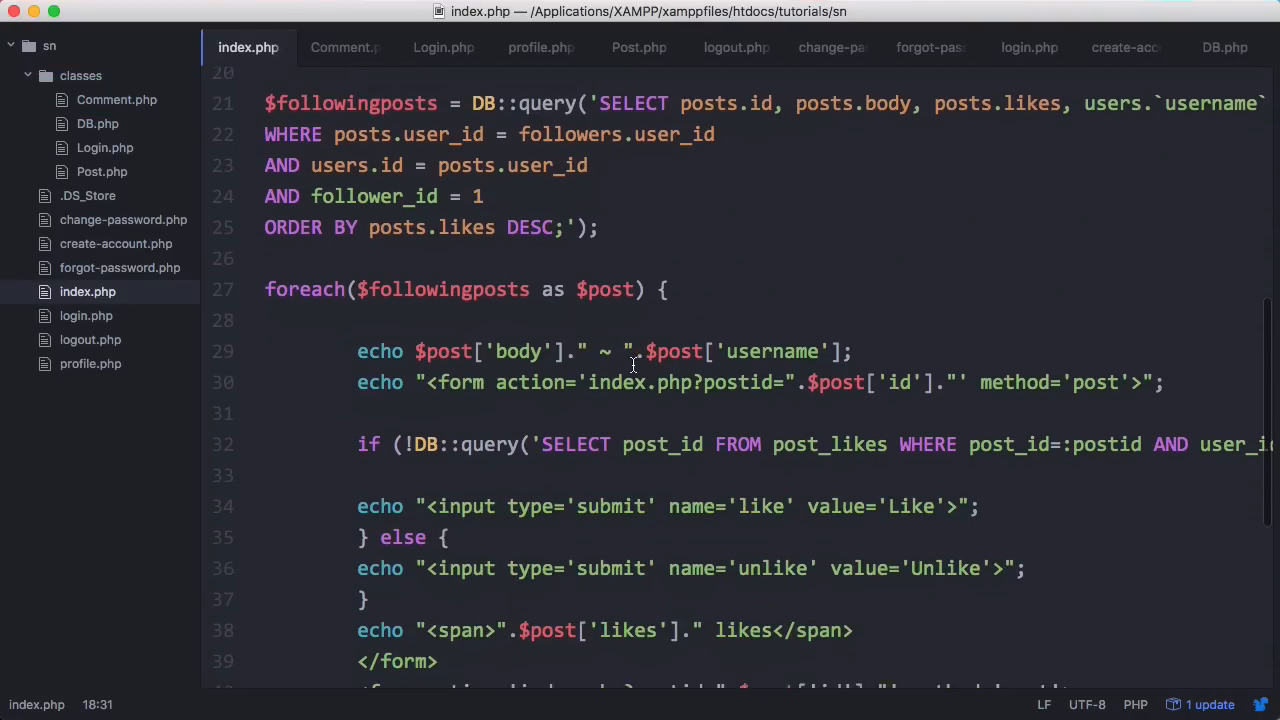
scroll("down", 3)
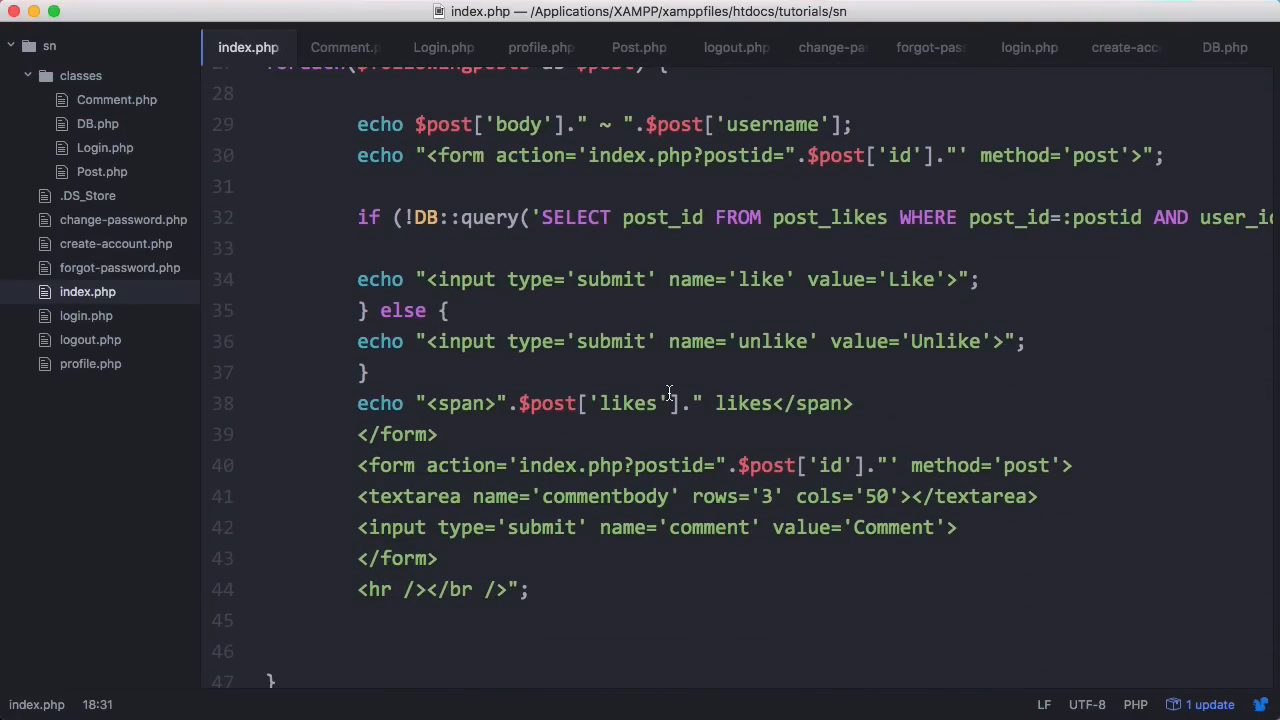
mouse_move(814, 548)
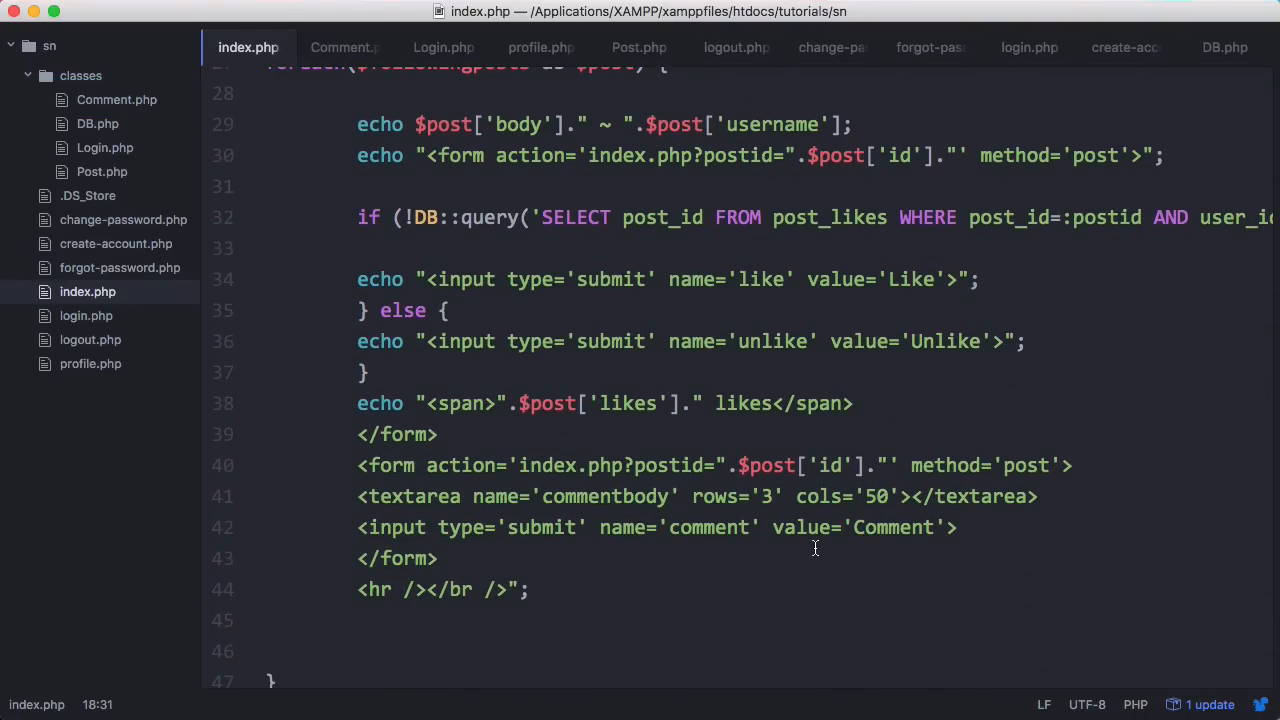
type("\"\"")
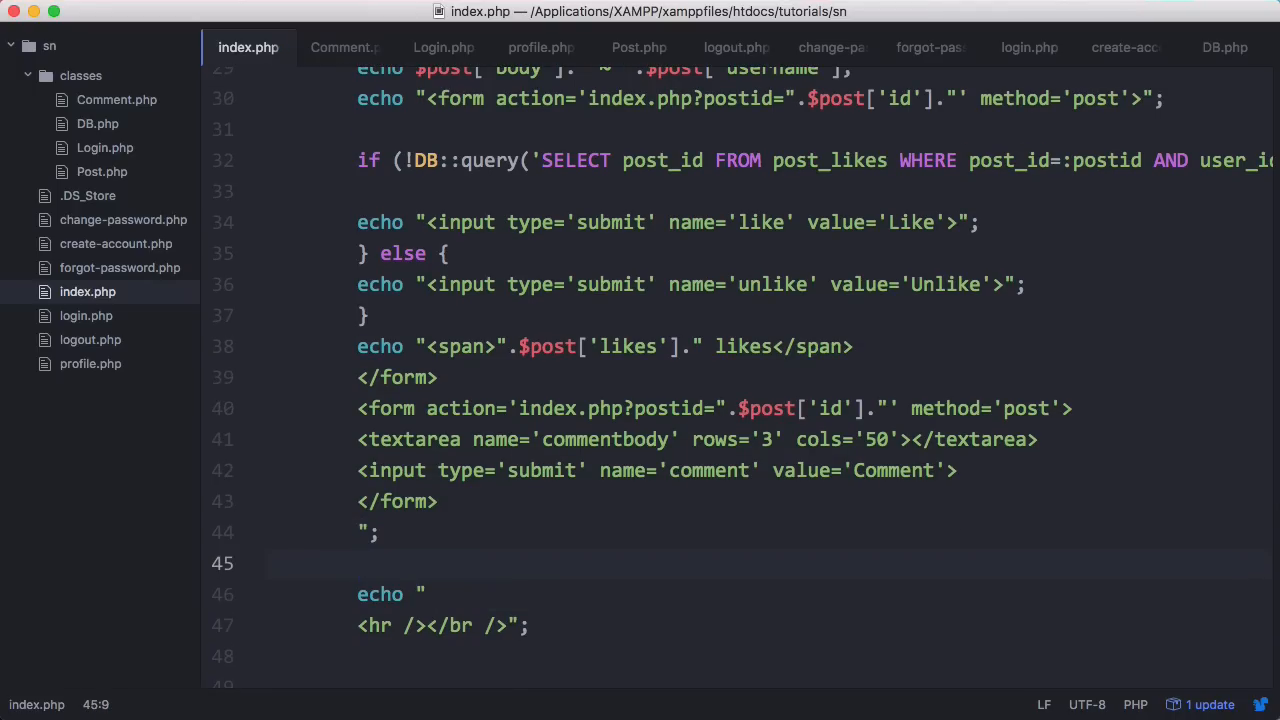
Step: Call Comment::displayComments($post['id']) before the horizontal rule for each post
type("Com")
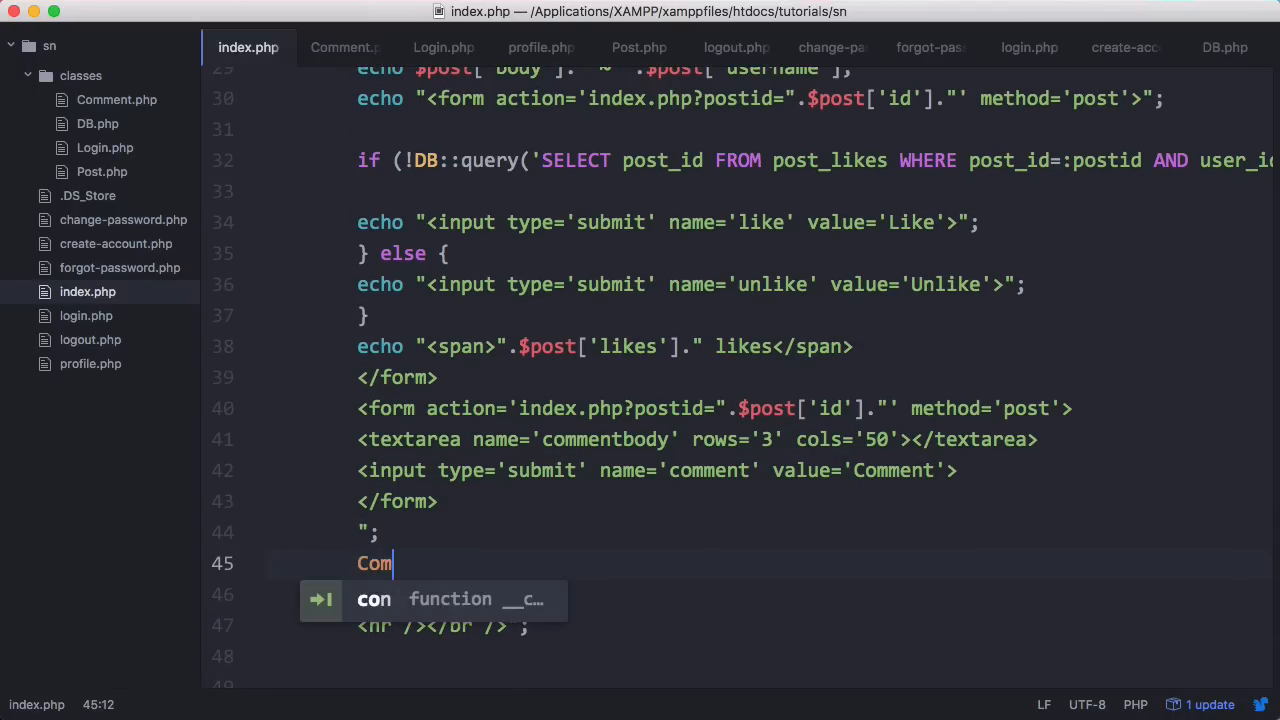
type("ment::displa")
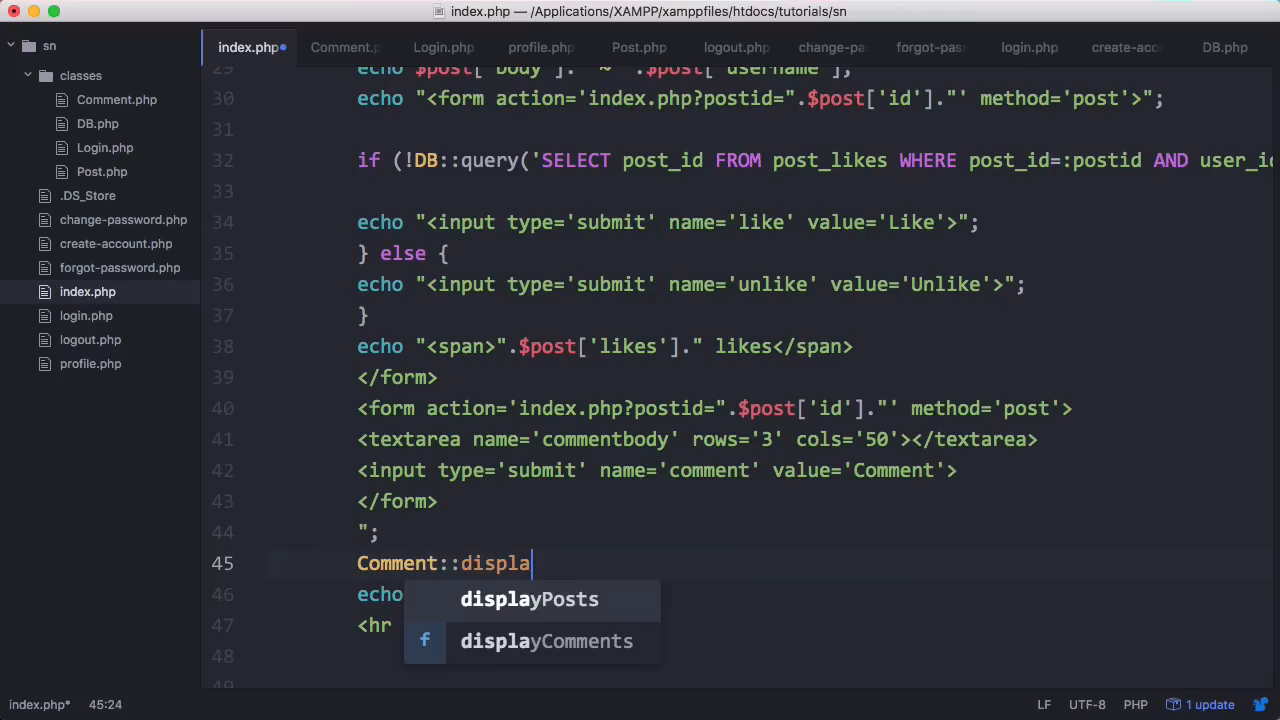
left_click(546, 640)
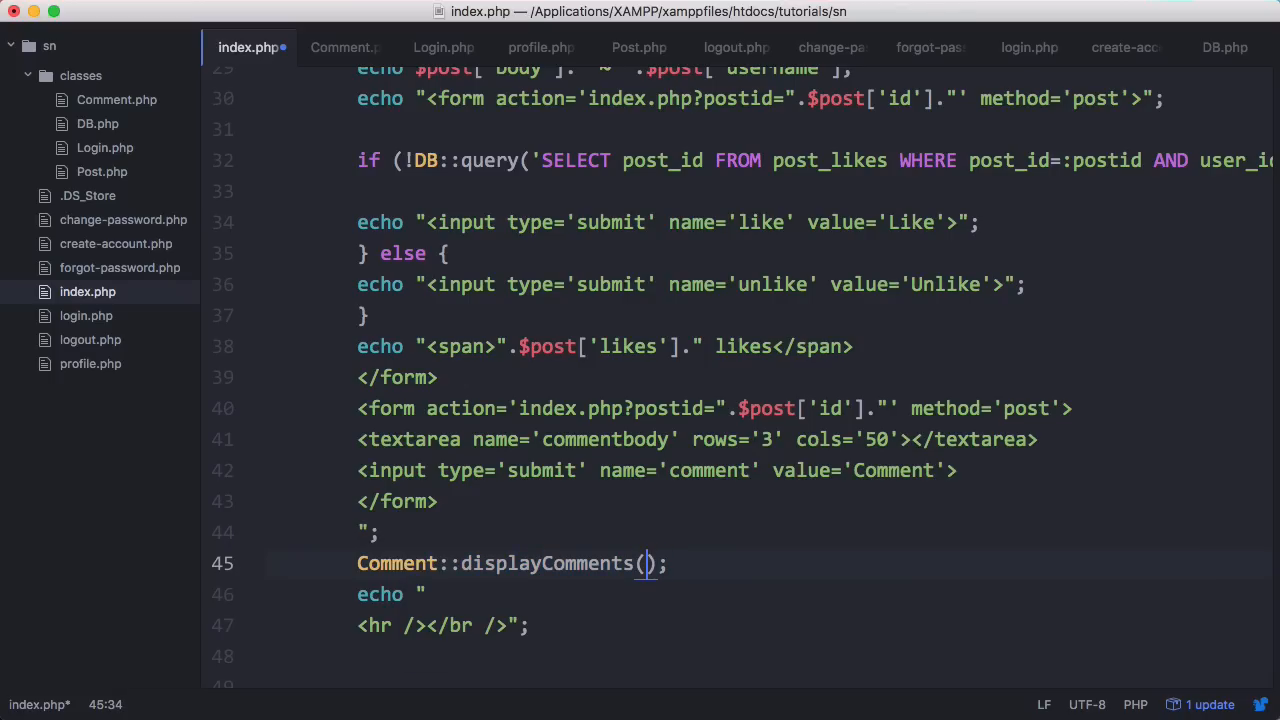
type("$p")
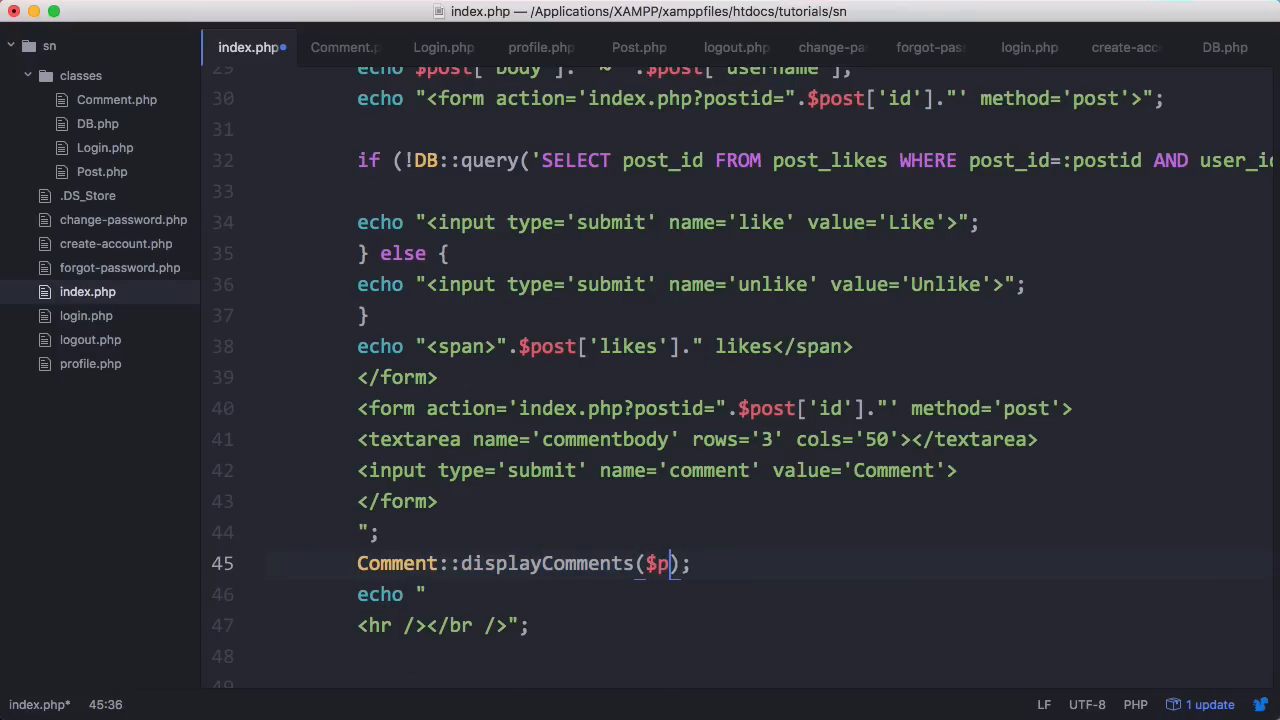
type("ost['id']")
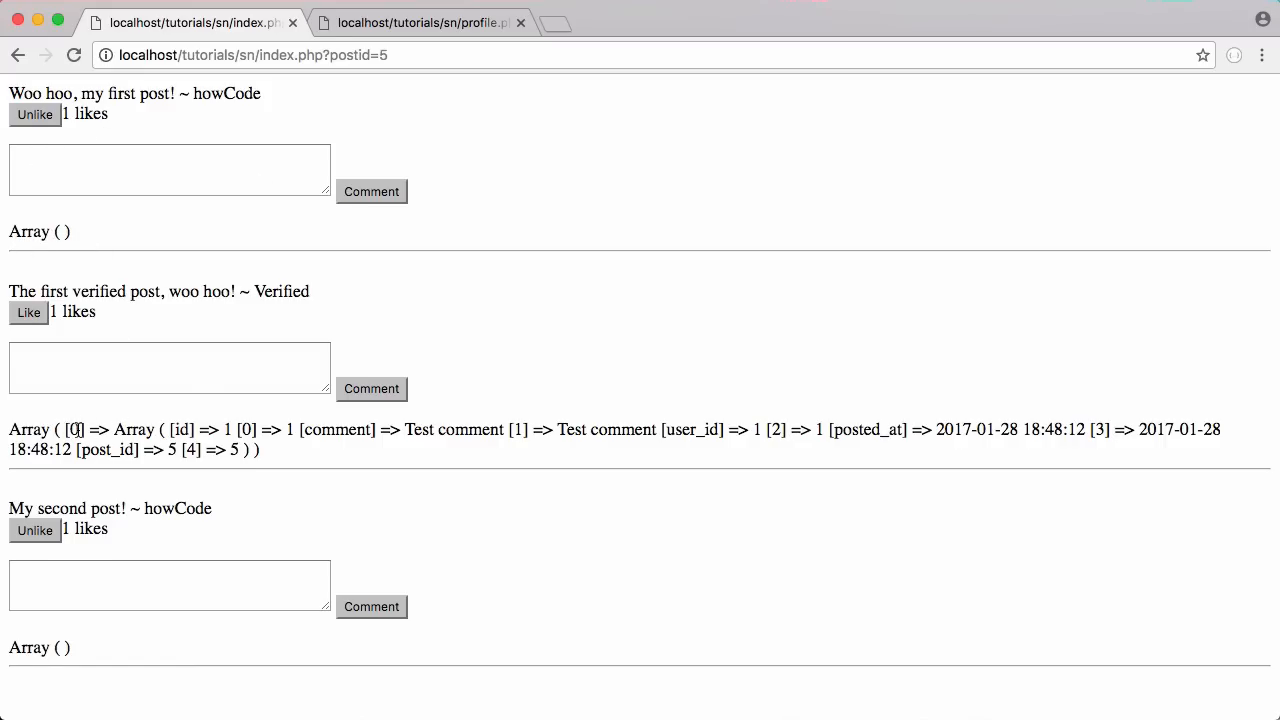
Step: Enter gibberish test comments on the first two posts and submit the one on the first post
left_click(168, 168)
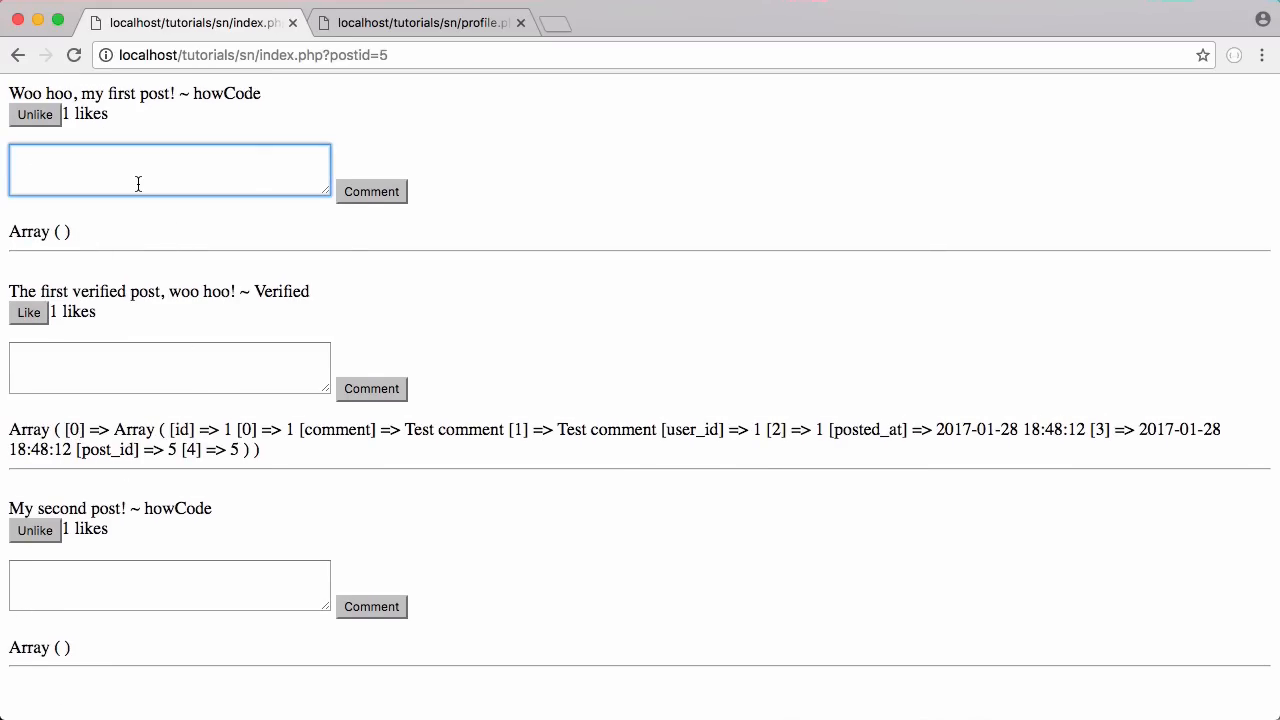
type("djhdfjfhdjhfj")
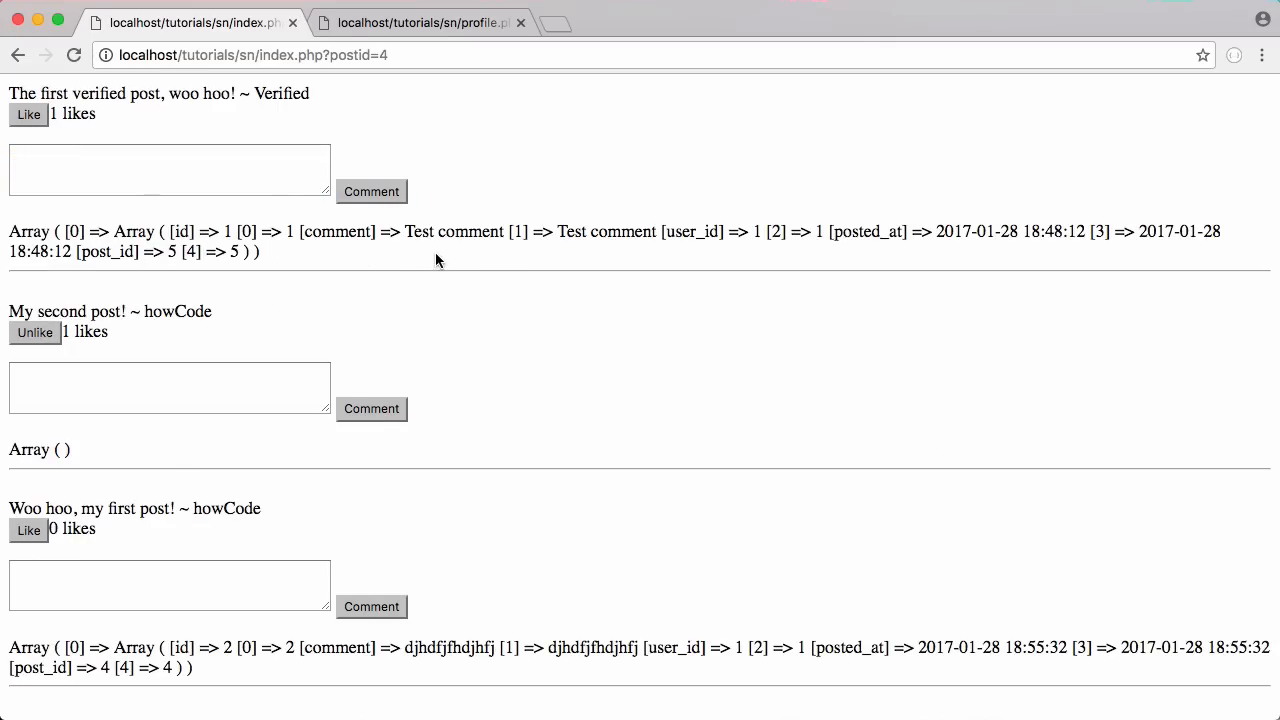
left_click(168, 388)
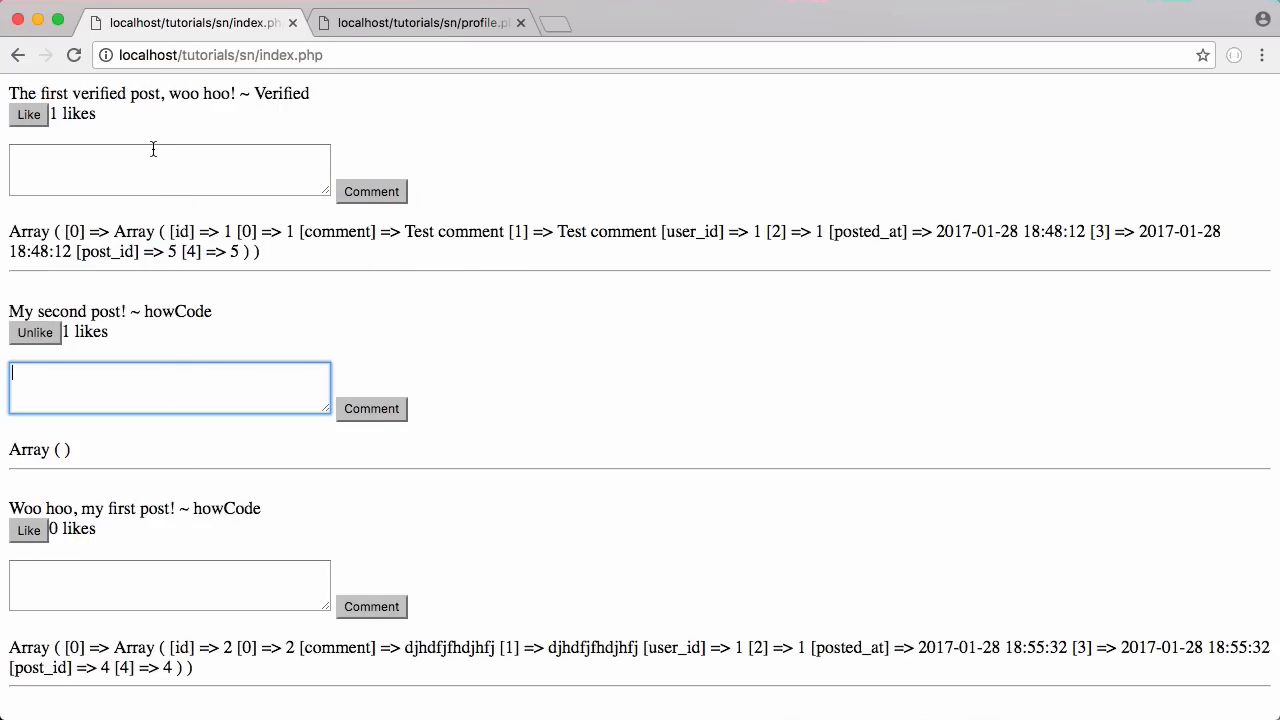
type("kdfjhdjfhjdhjhdfj")
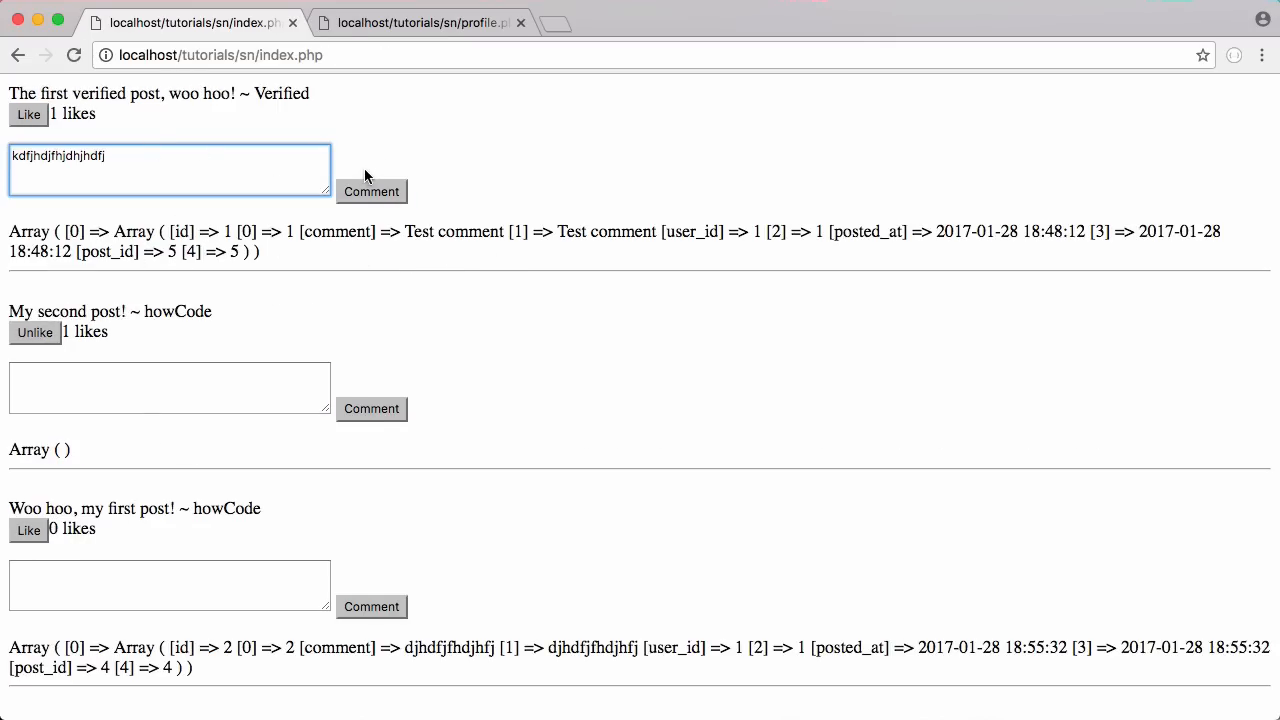
left_click(372, 192)
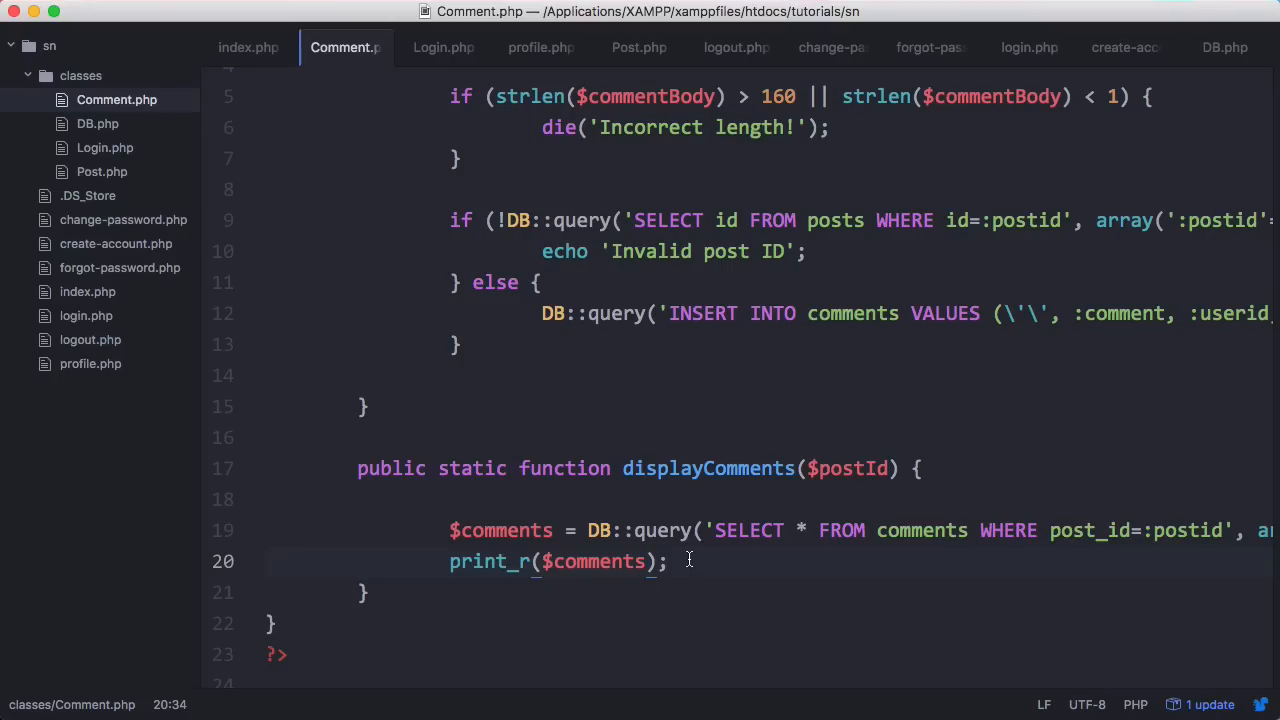
Step: Replace print_r with a foreach over $comments echoing $comment['comment'] and an <hr />
type("foreach(")
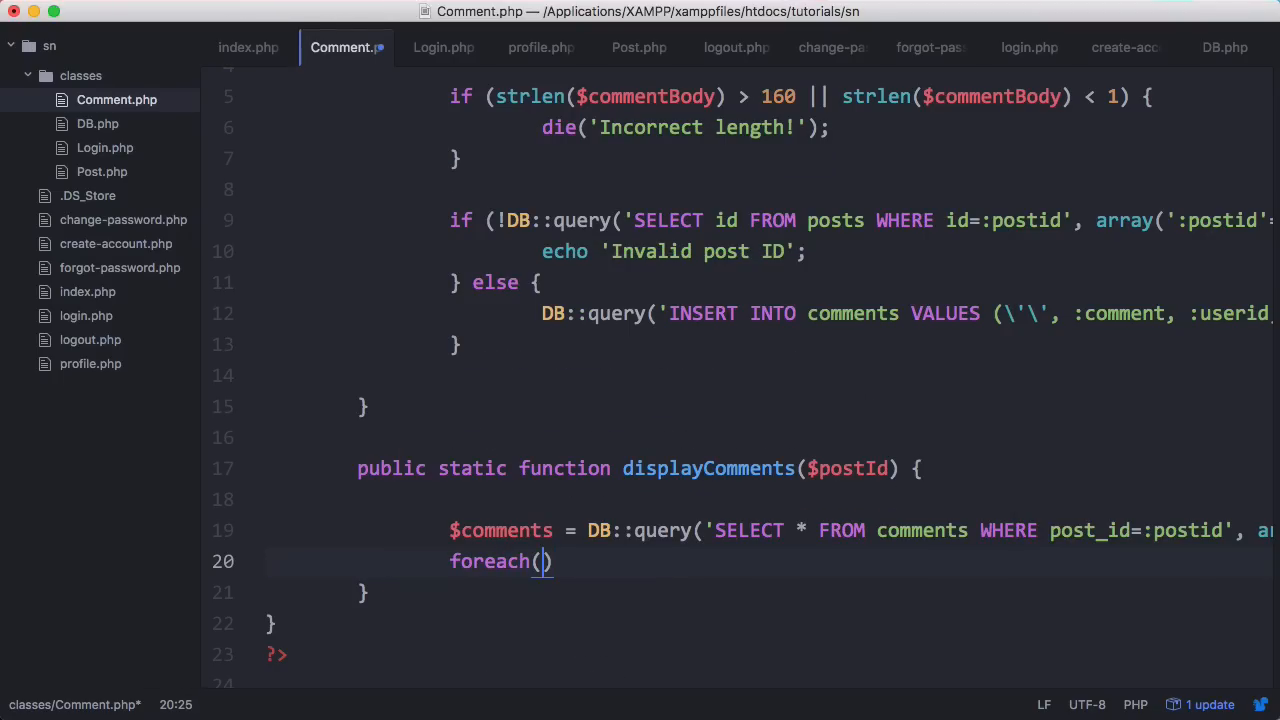
type("$comments as")
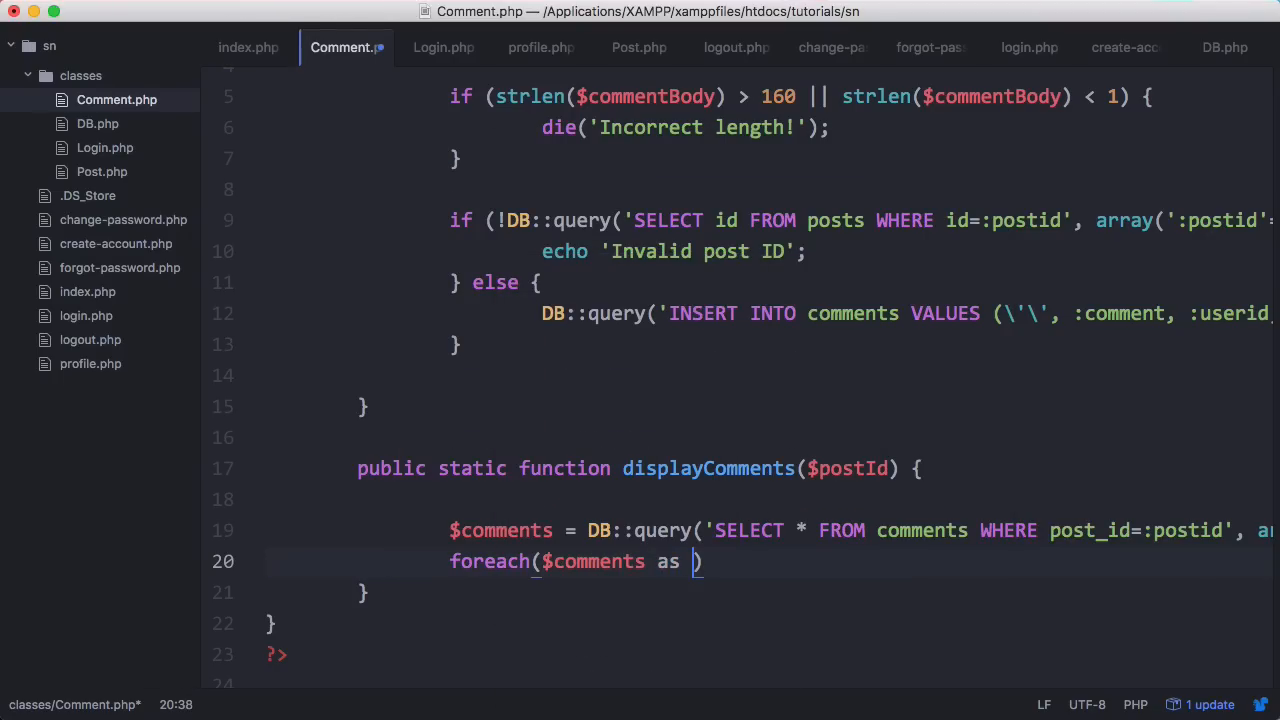
type("$comment) {")
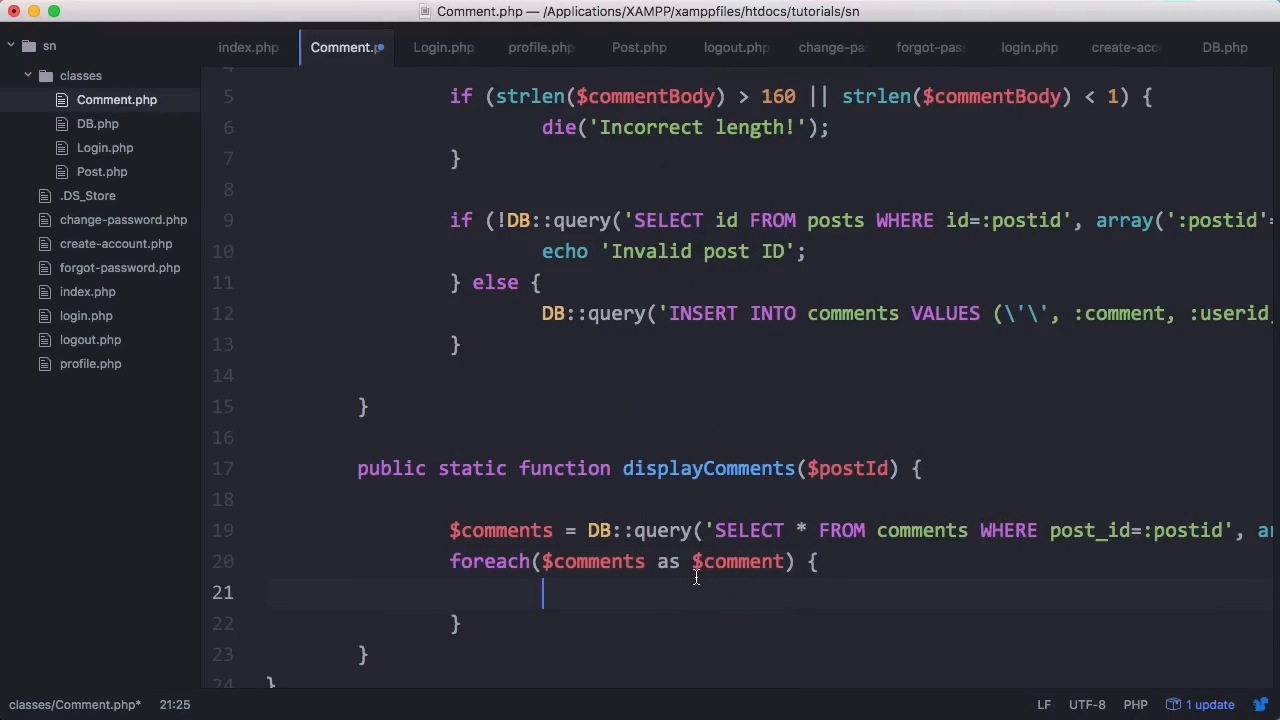
type("echo $comme")
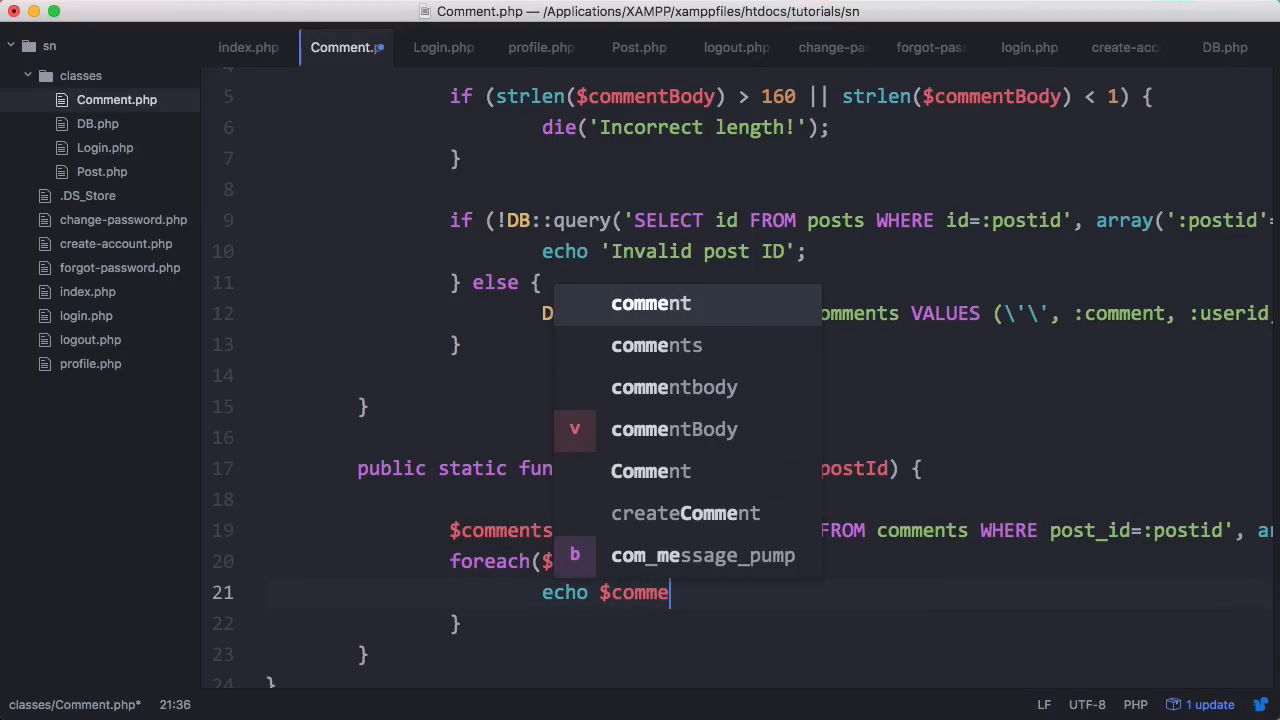
type("['comment'].\"")
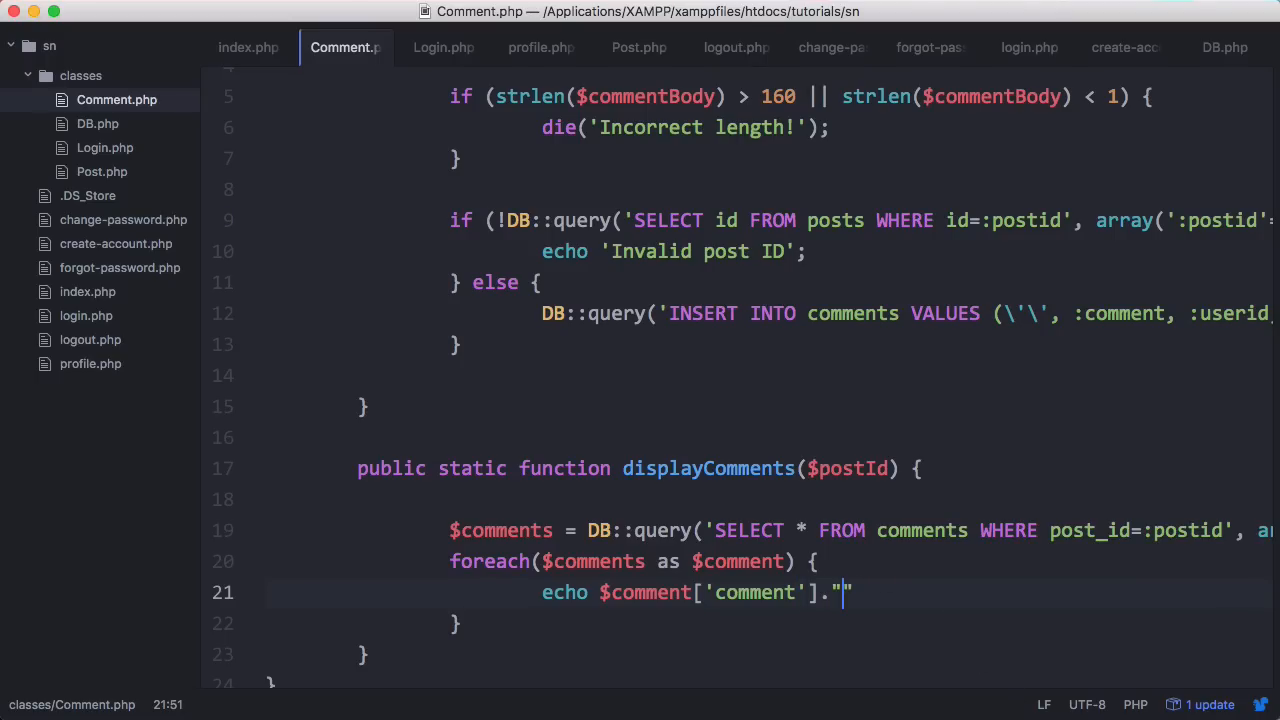
type("<hr />")
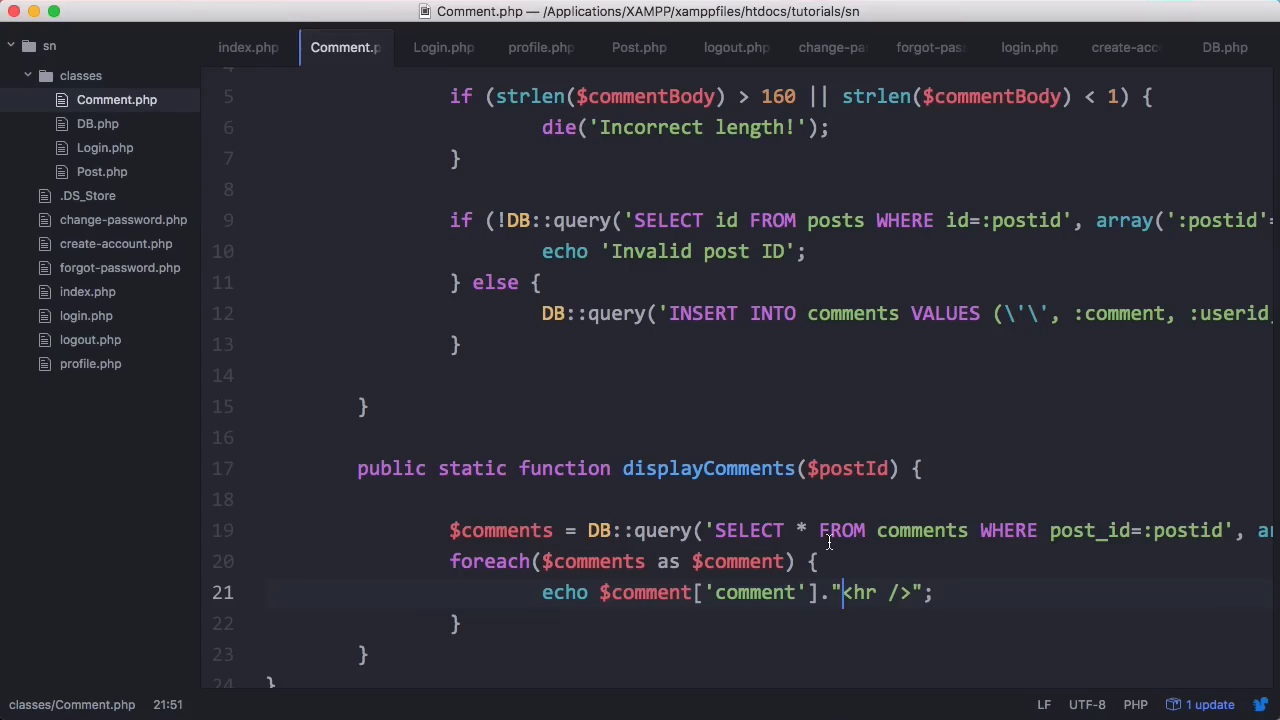
Step: Start appending $comment['username'] to the echoed comment line
type("$comment[].")
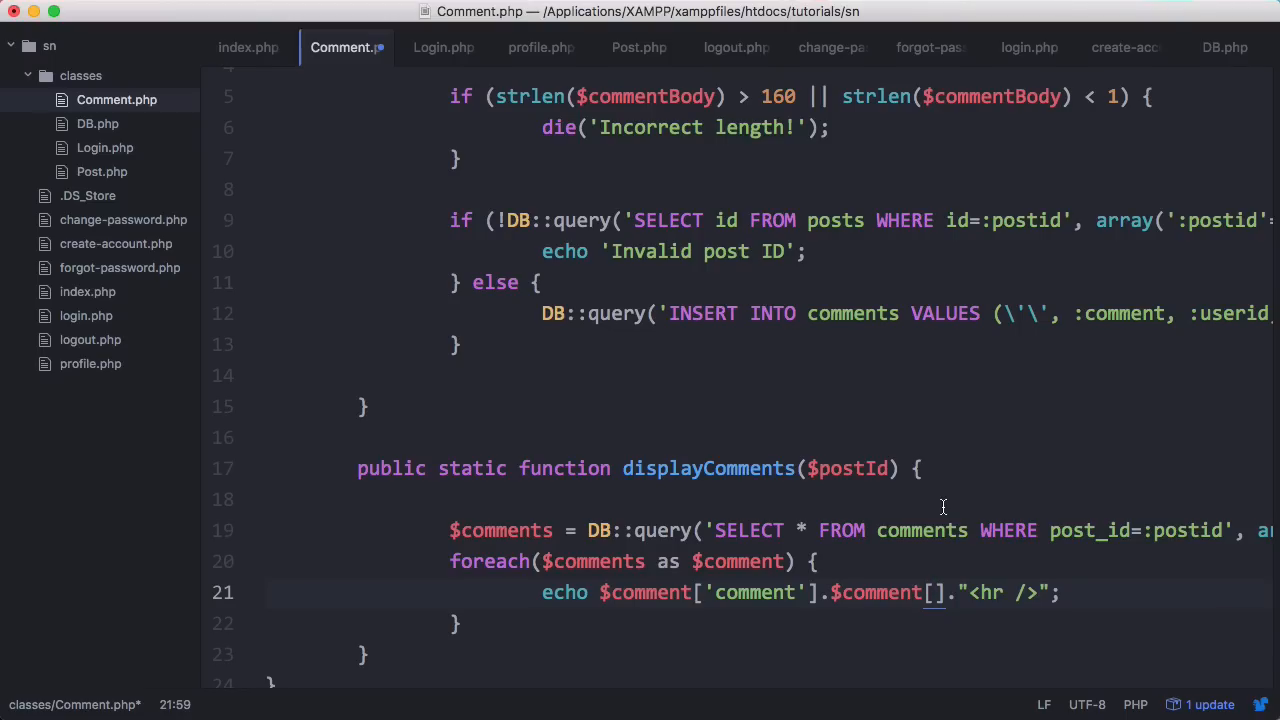
type("usernam")
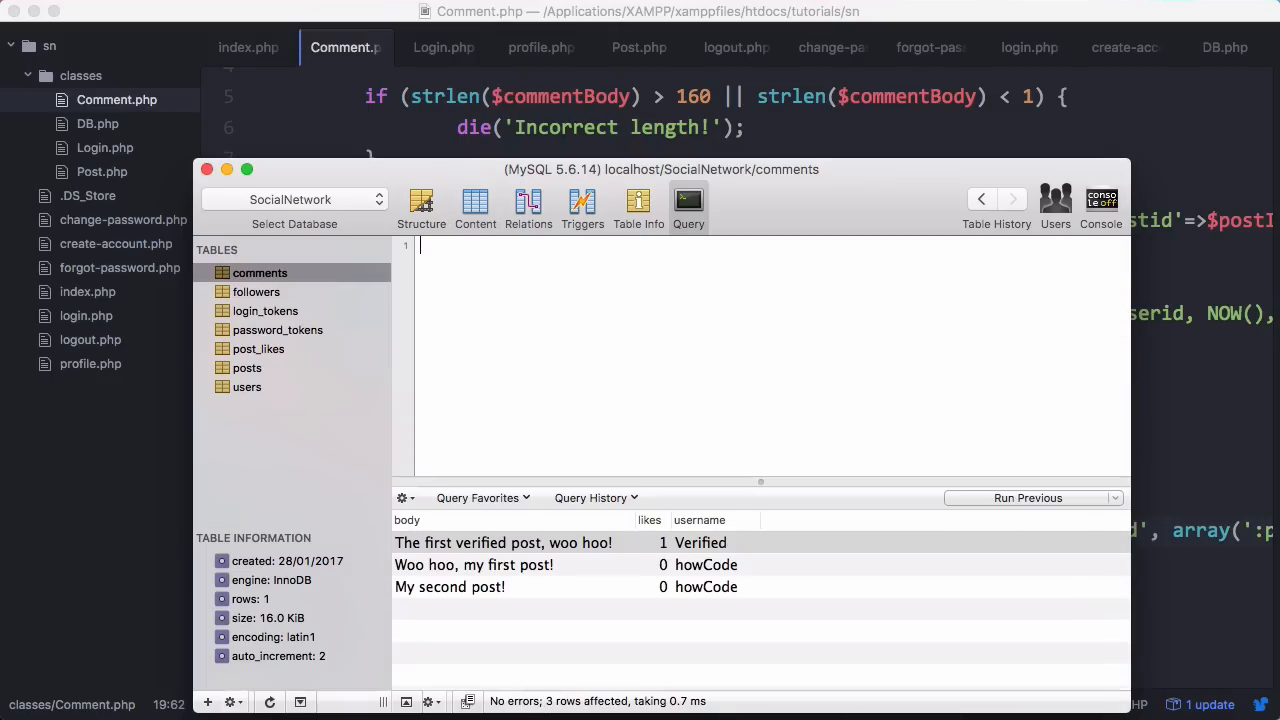
Step: Run SELECT * FROM comments WHERE post_id = 5 in the Query tab
type("SELECT * FROM comments")
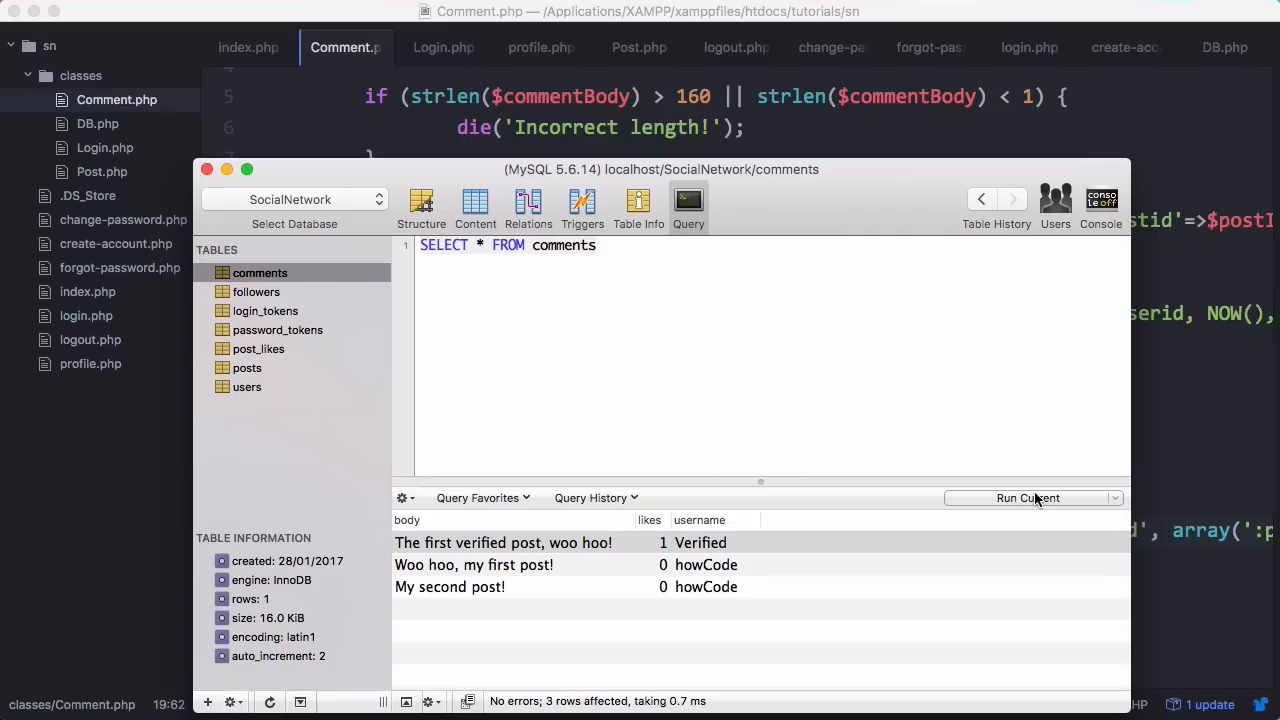
left_click(1028, 496)
type("WHERE")
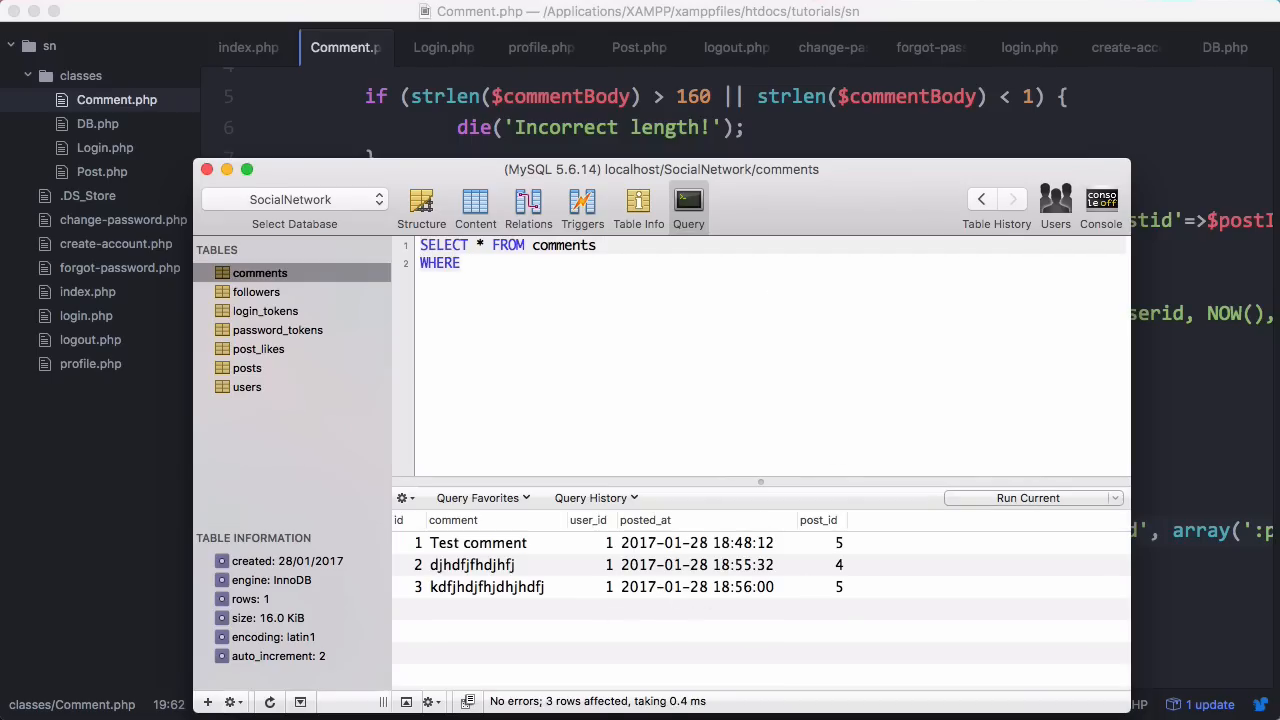
type("post_id")
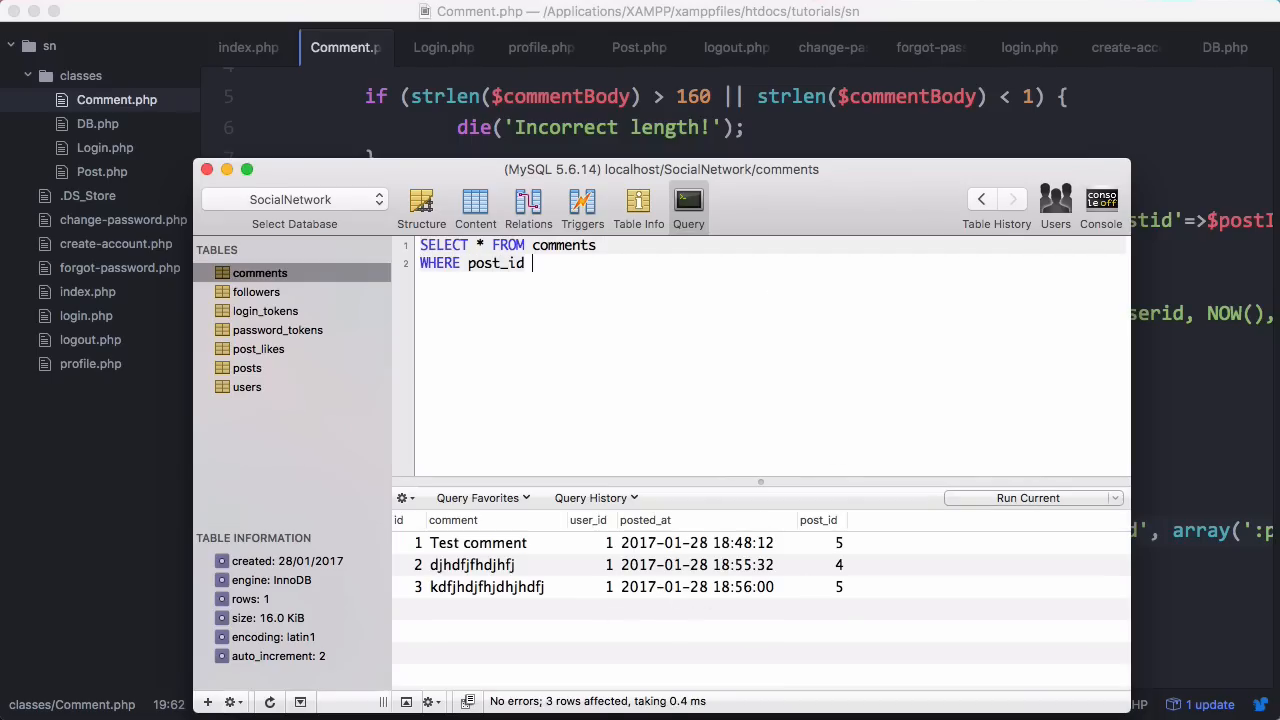
type("= 5")
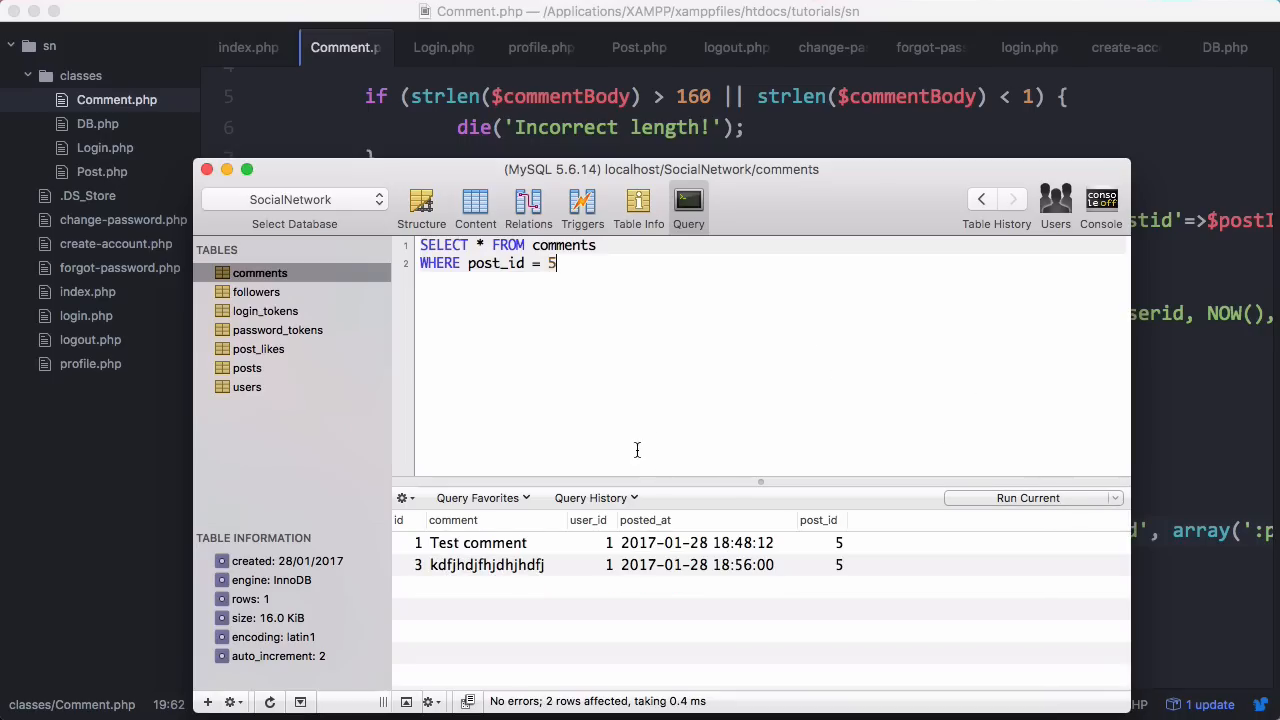
mouse_move(596, 360)
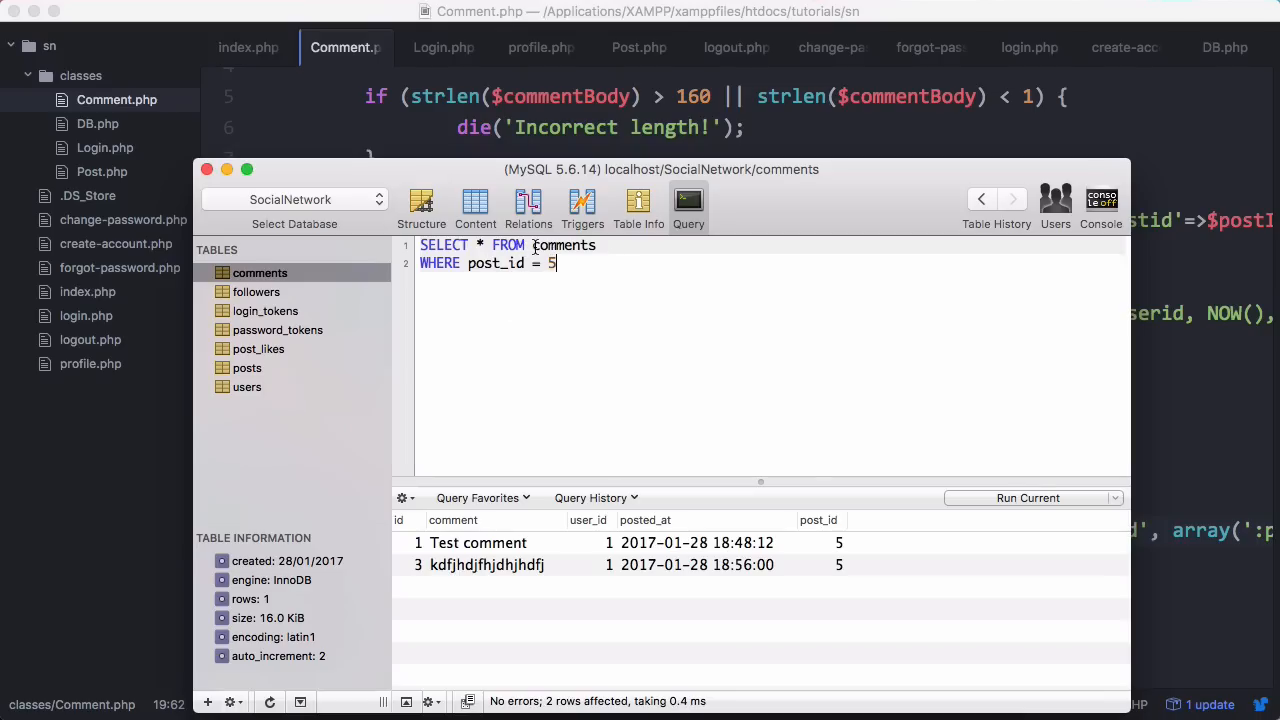
Step: Join comments with users on comments.user_id = users.id for post 5 and run it, then start selecting comments.comment
type(", user")
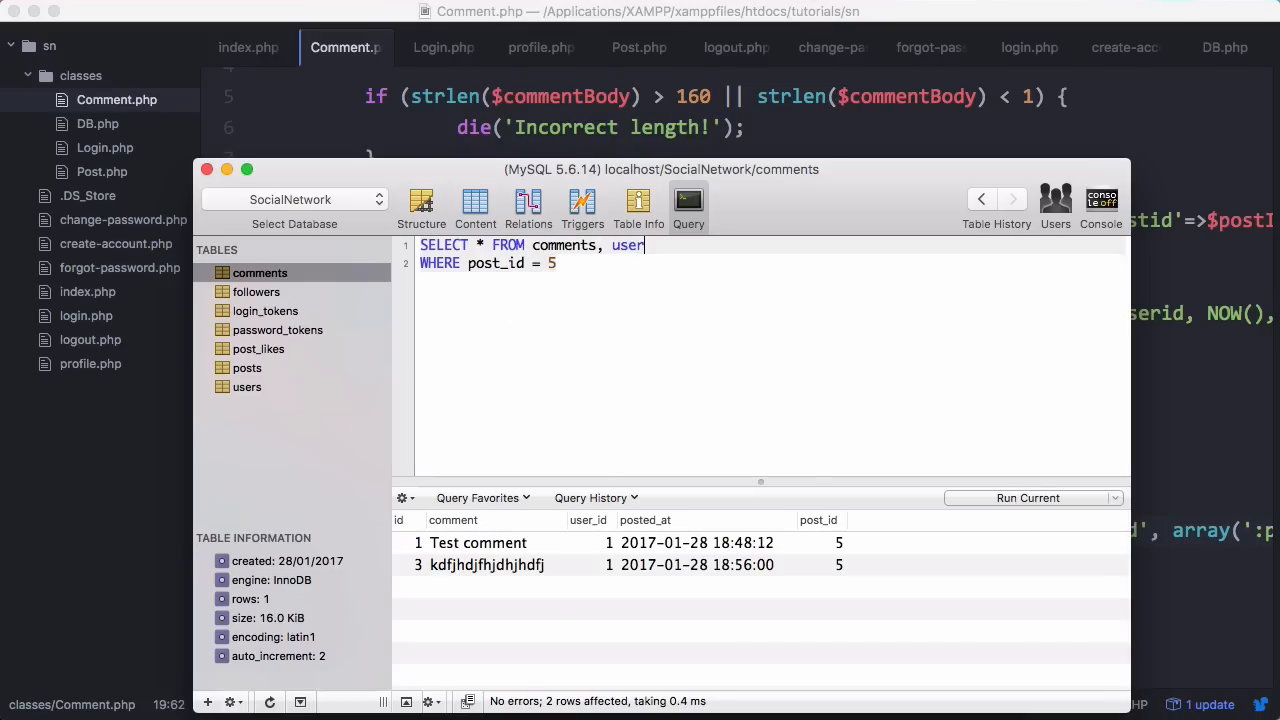
type("s")
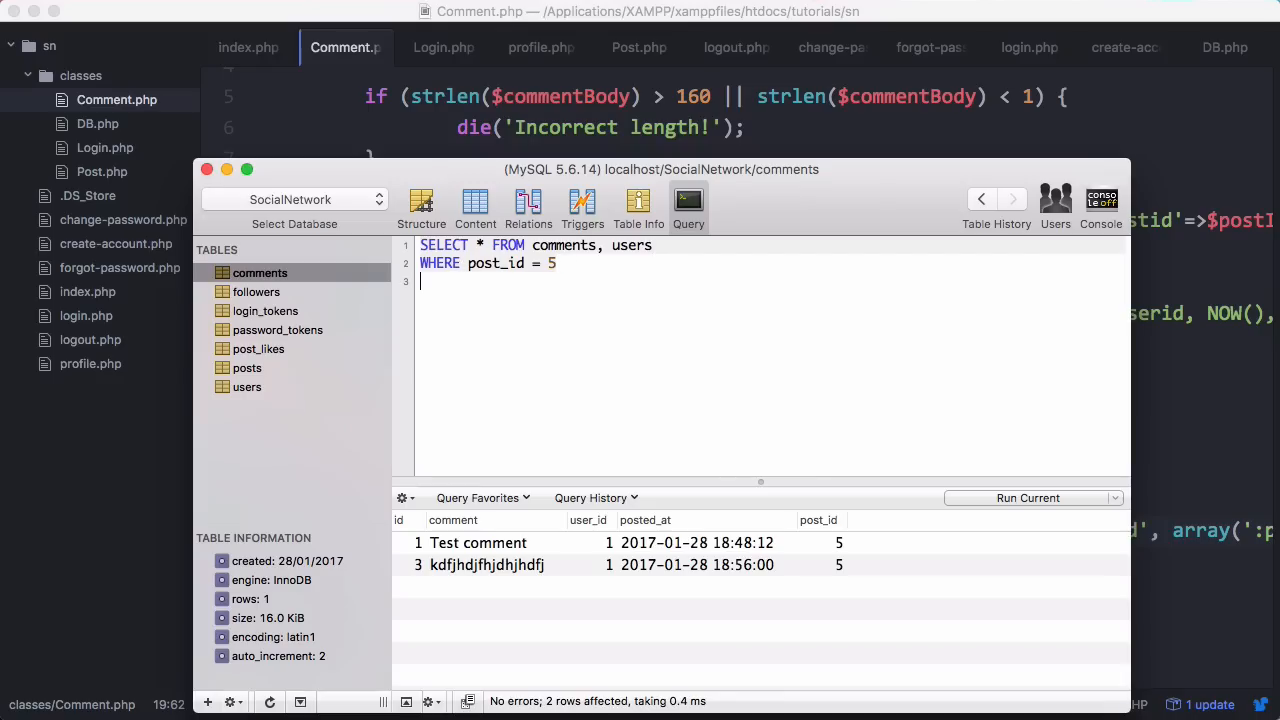
type("AND comments.")
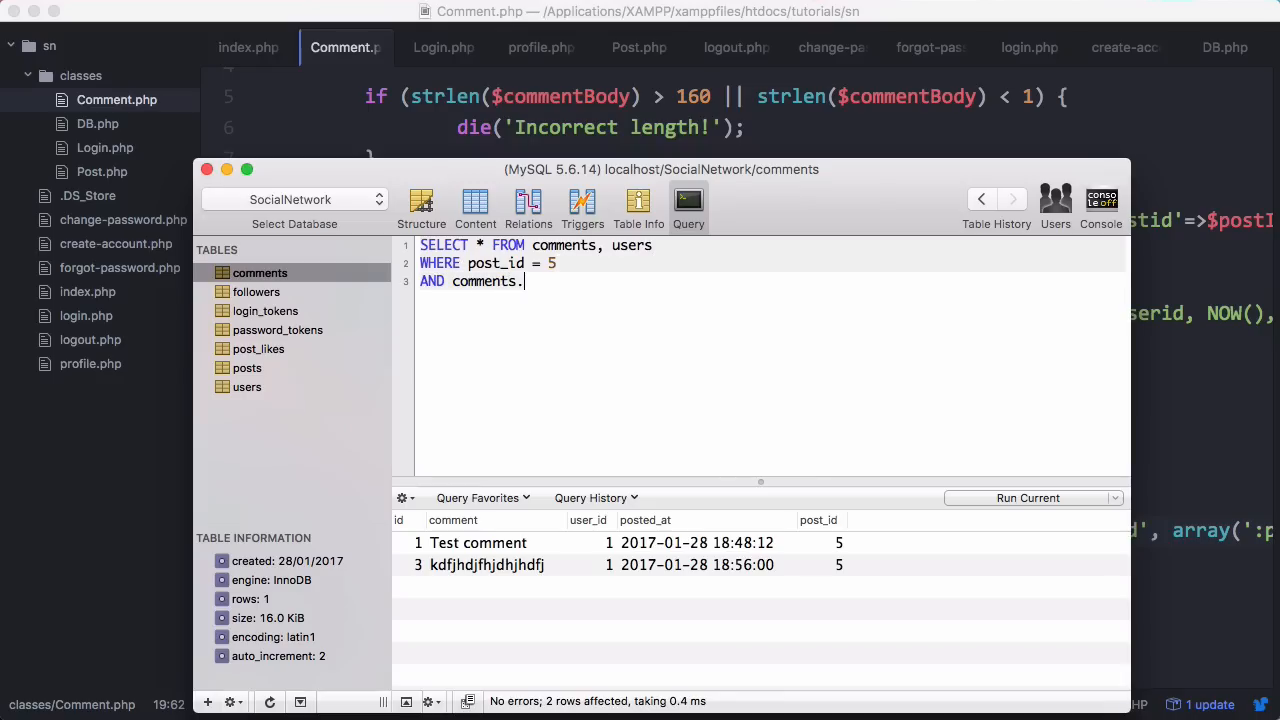
type("user_id =")
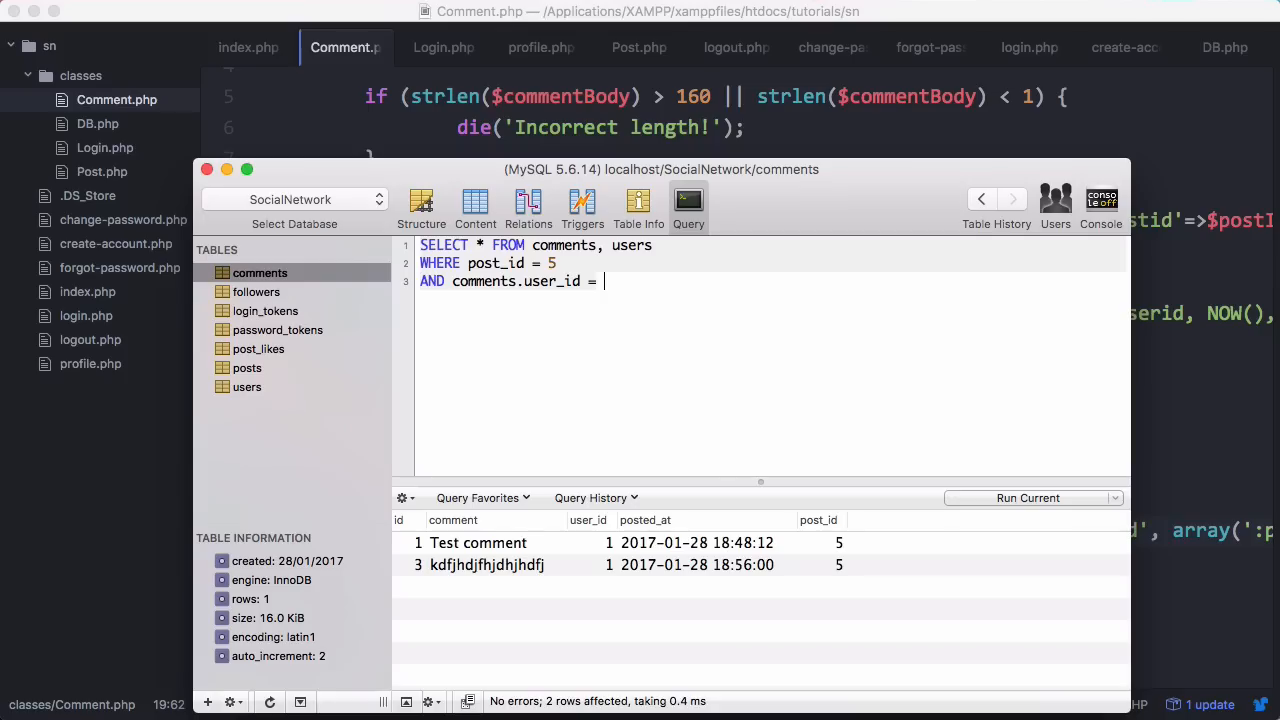
type("users.id")
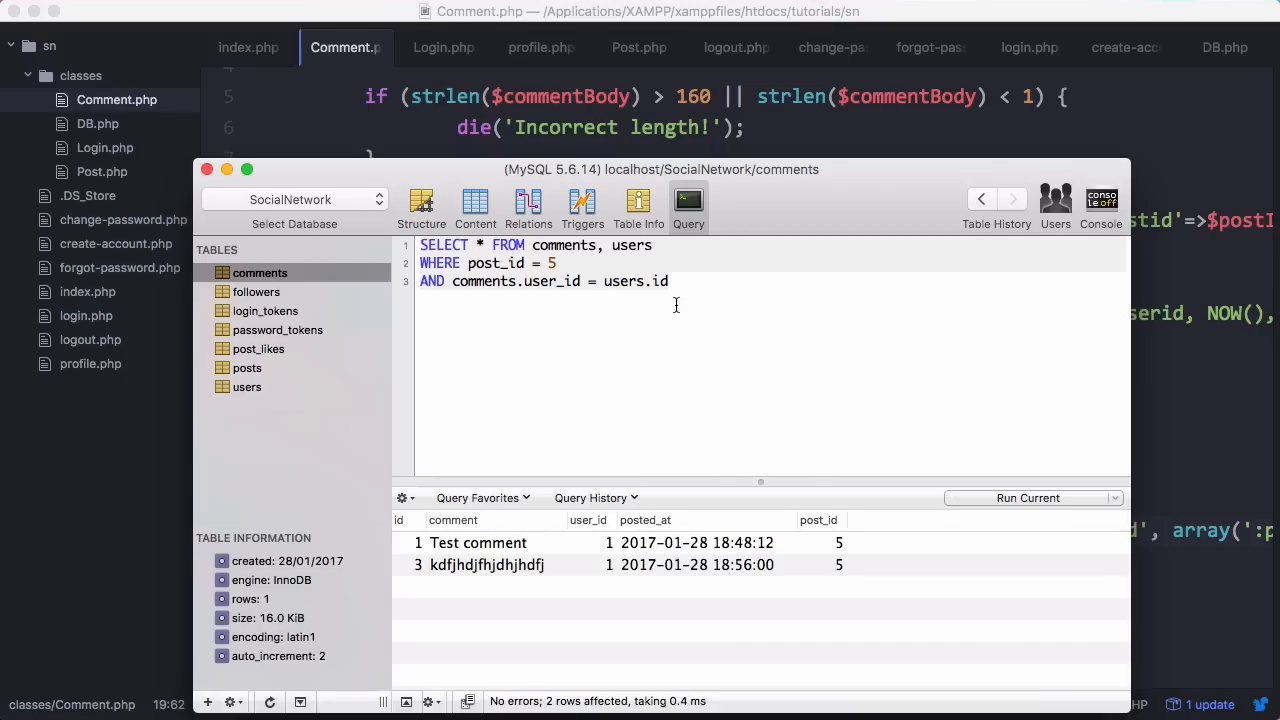
left_click(1028, 496)
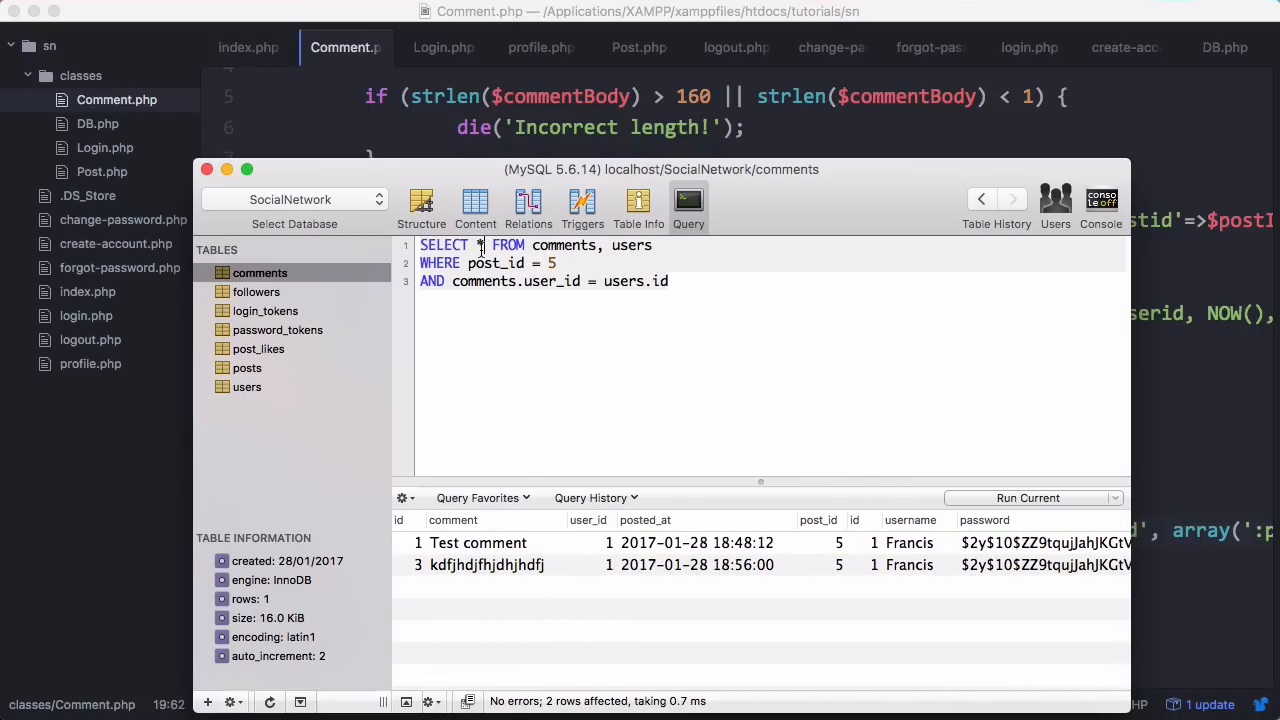
type("comments.user_id = users.i")
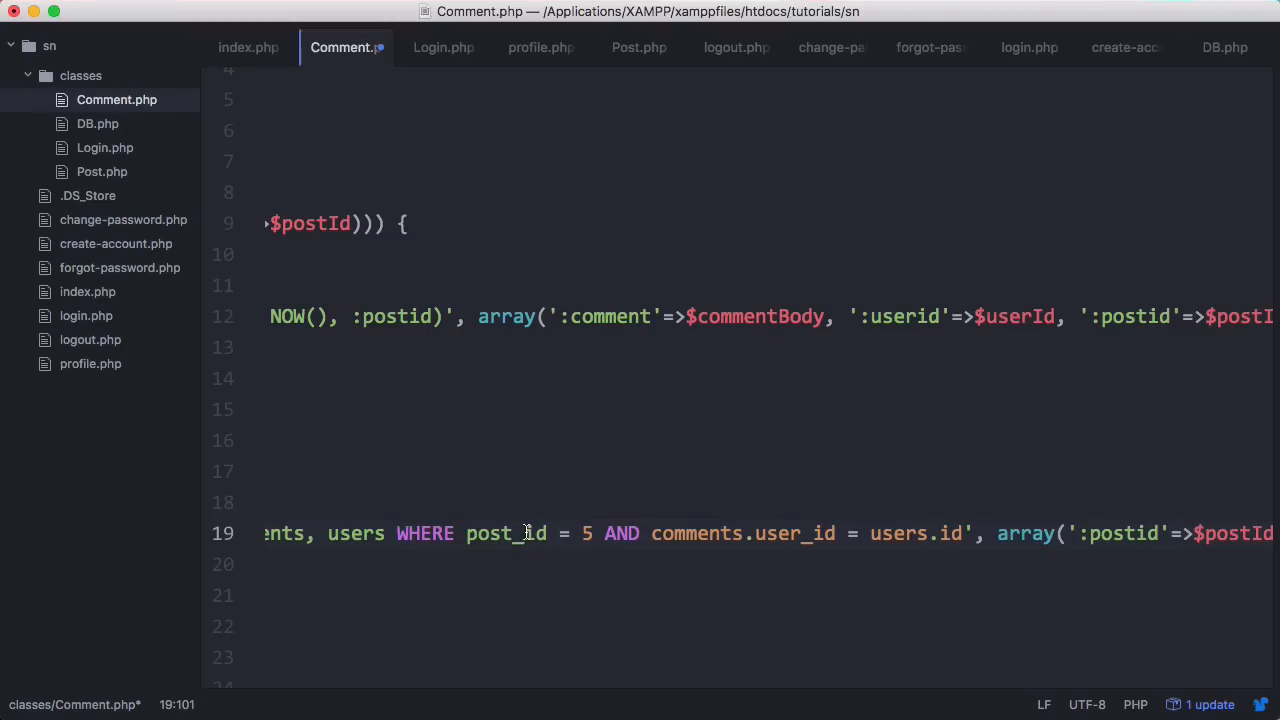
Step: Save the joined query in DB::query and add a " ~ " before $comment['username'] in the echo
key("backspace")
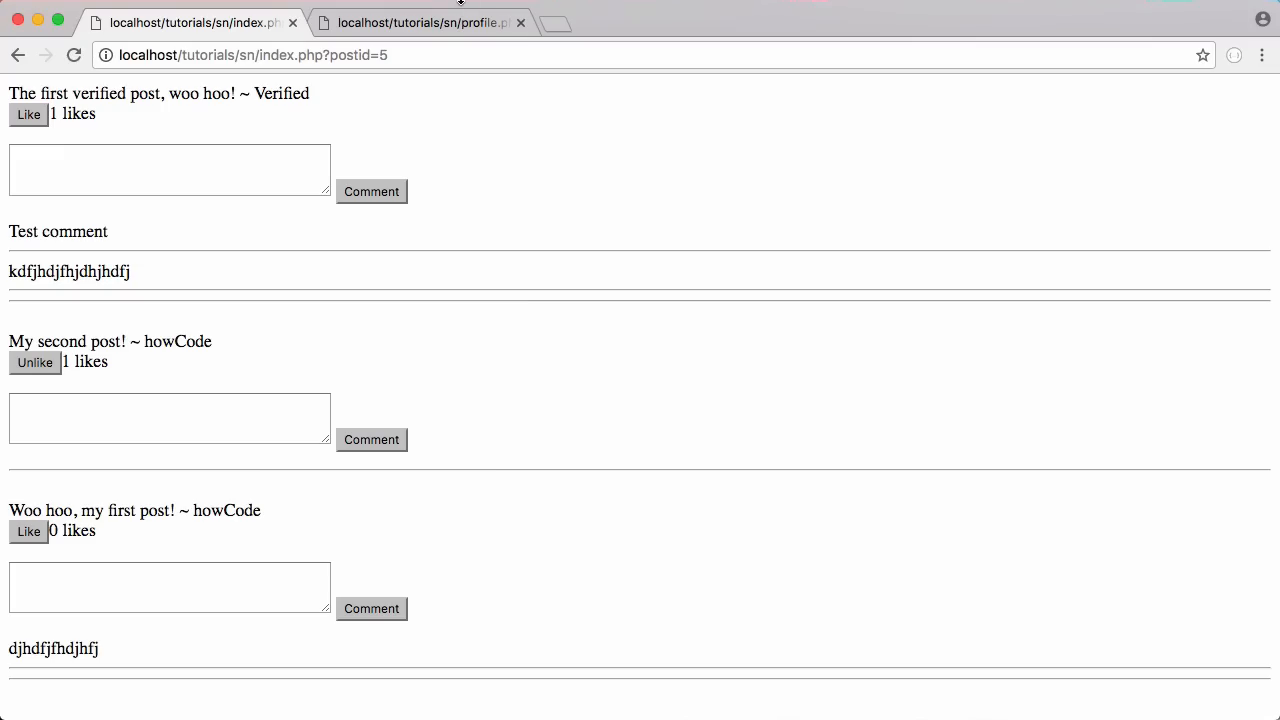
left_click(28, 114)
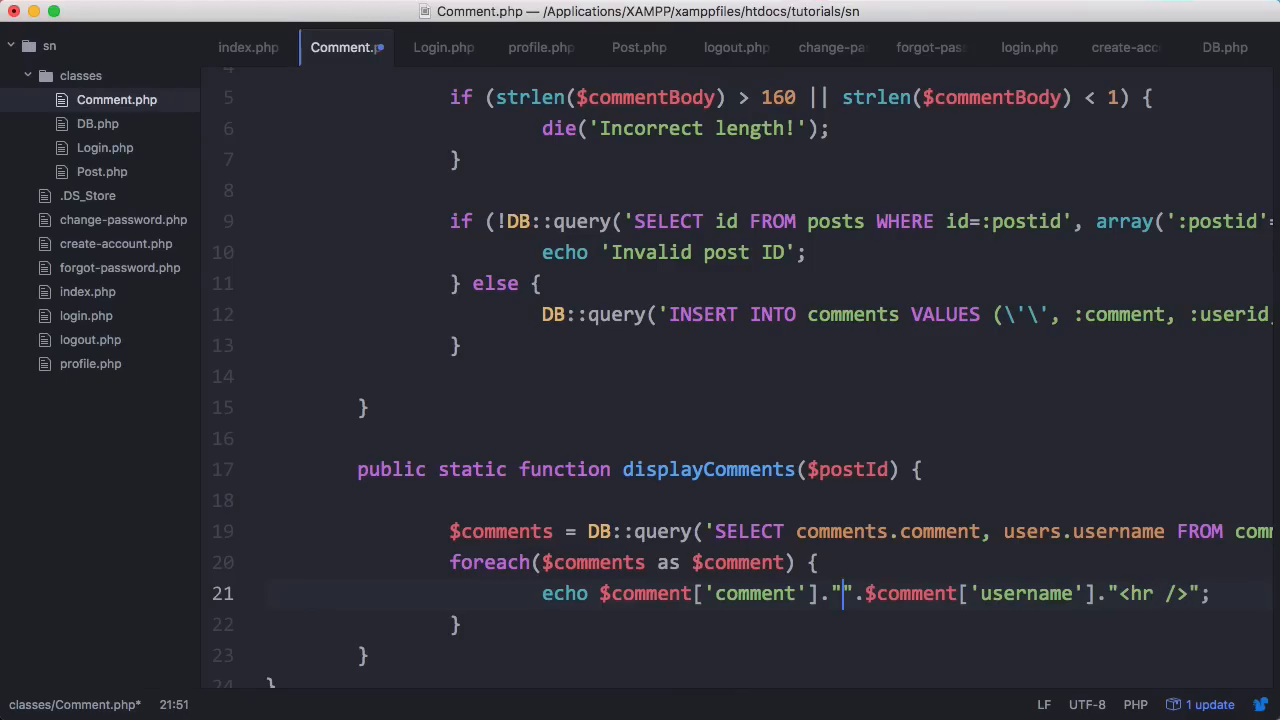
type("~")
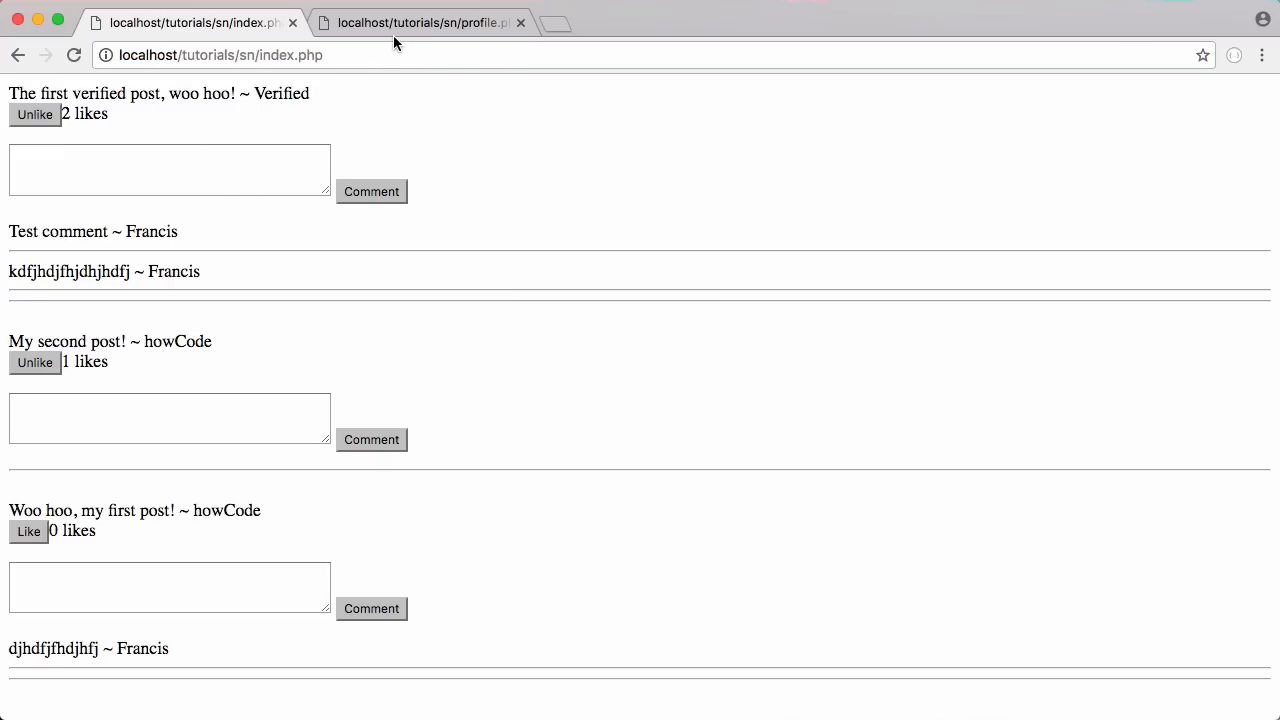
Step: Unlike the first verified post after checking the '~ username' comment output
left_click(34, 114)
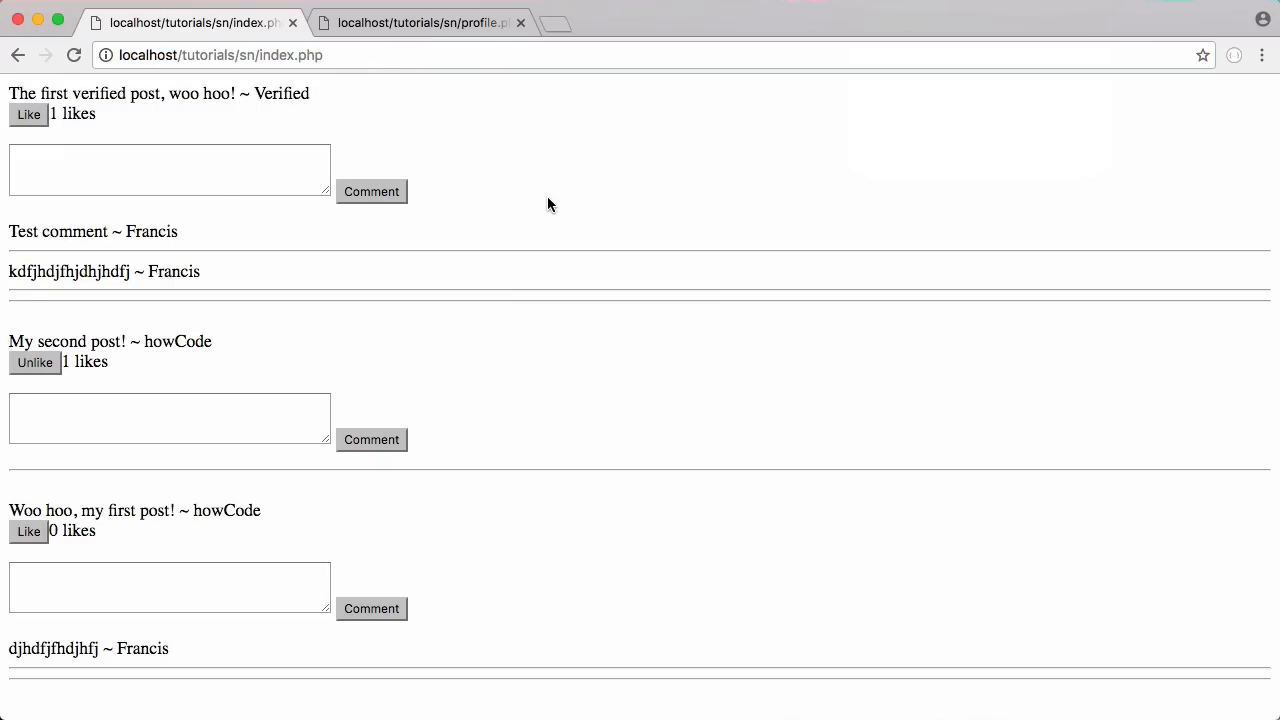